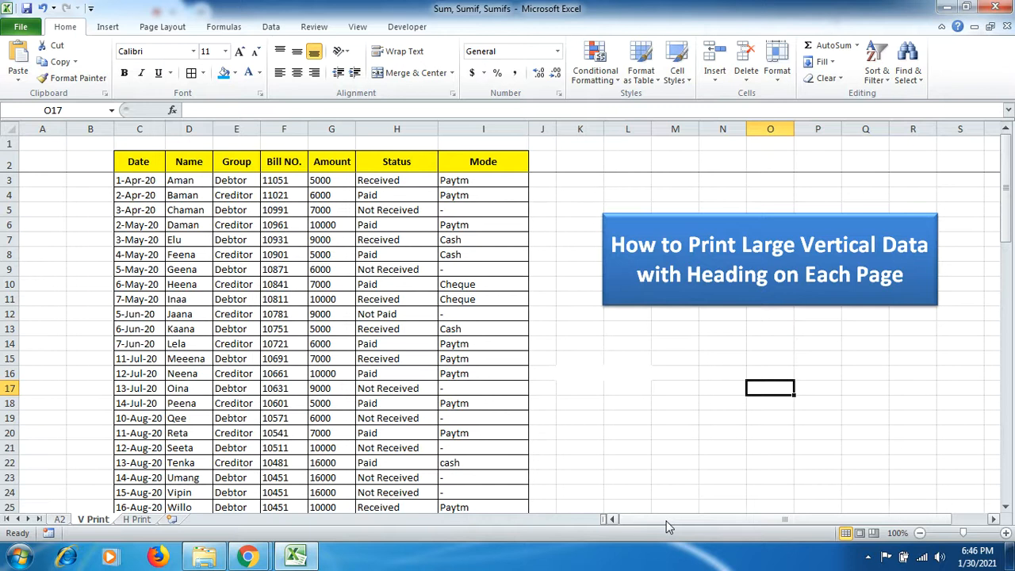
mouse_move(147, 414)
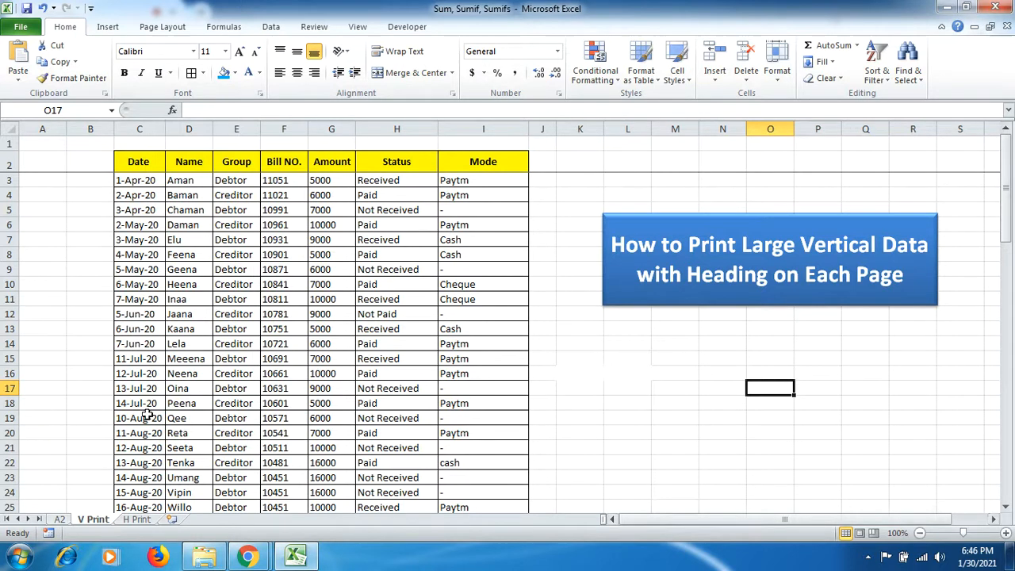
Step: Select the ledger range C3:I76, from the 1-Apr-20 row to the 6-Oct-20 row
click(138, 179)
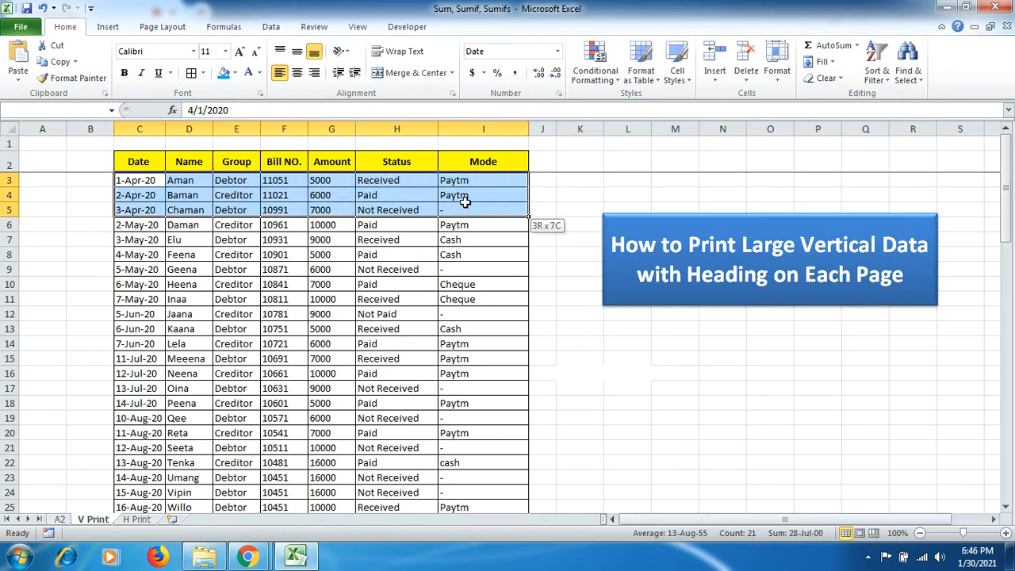
scroll(down, 3)
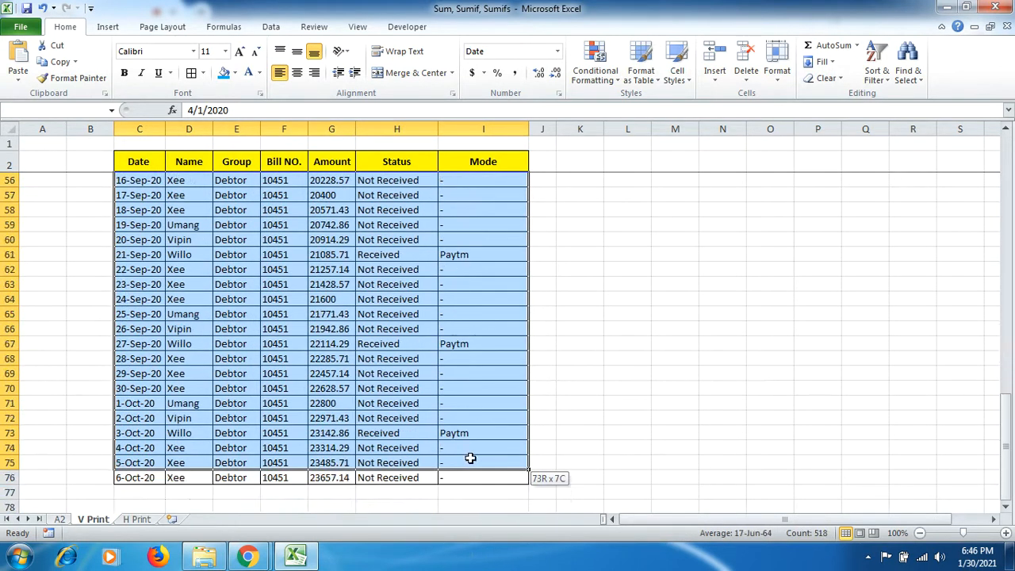
click(471, 477)
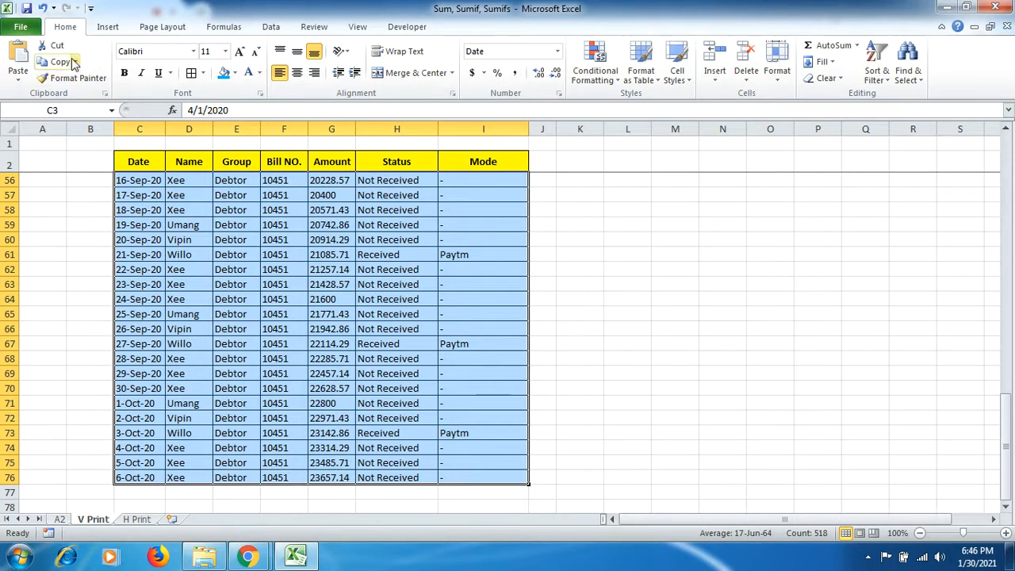
Step: Set the printout to Print Selection and keep Portrait orientation
click(20, 27)
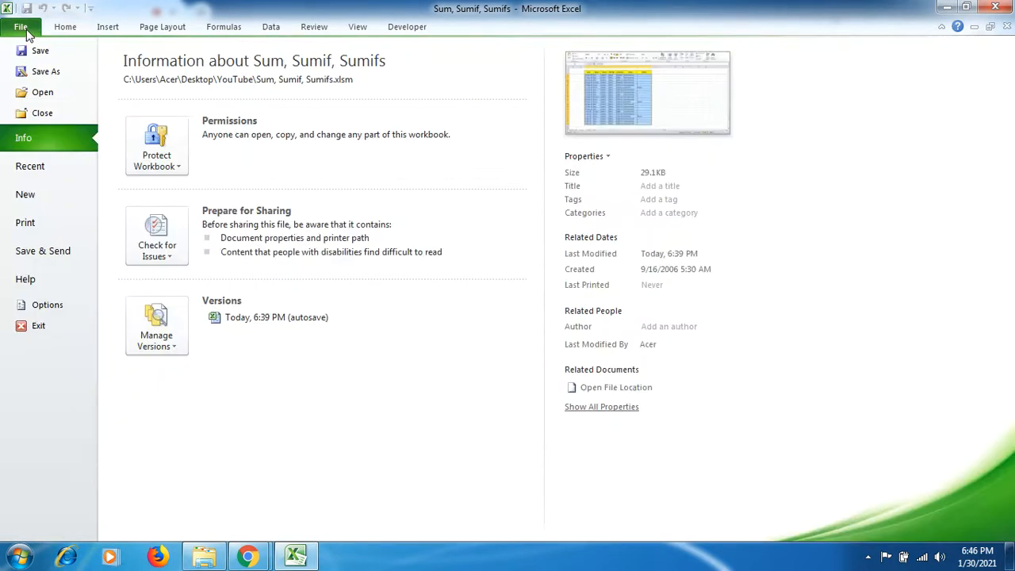
click(25, 222)
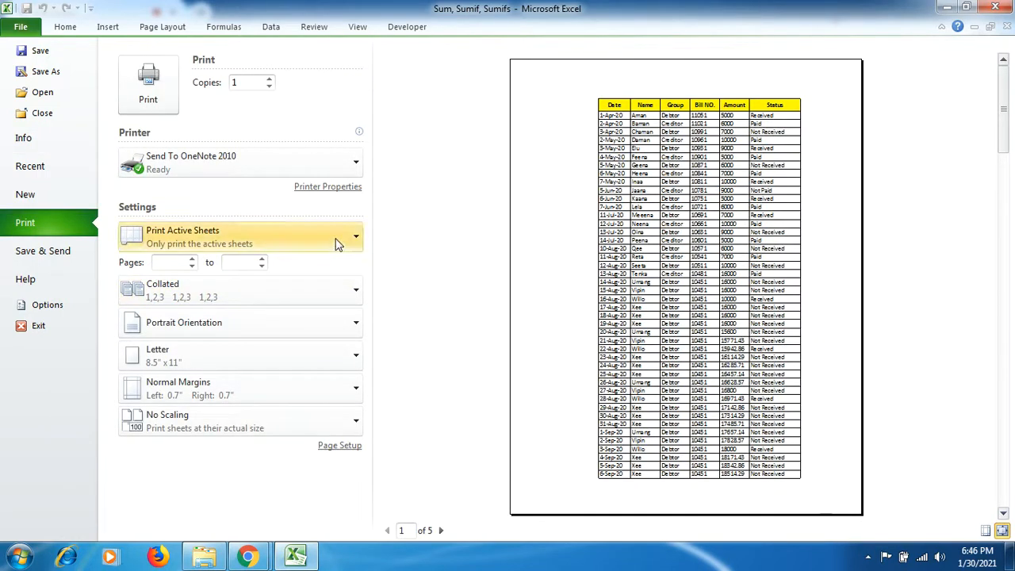
click(355, 235)
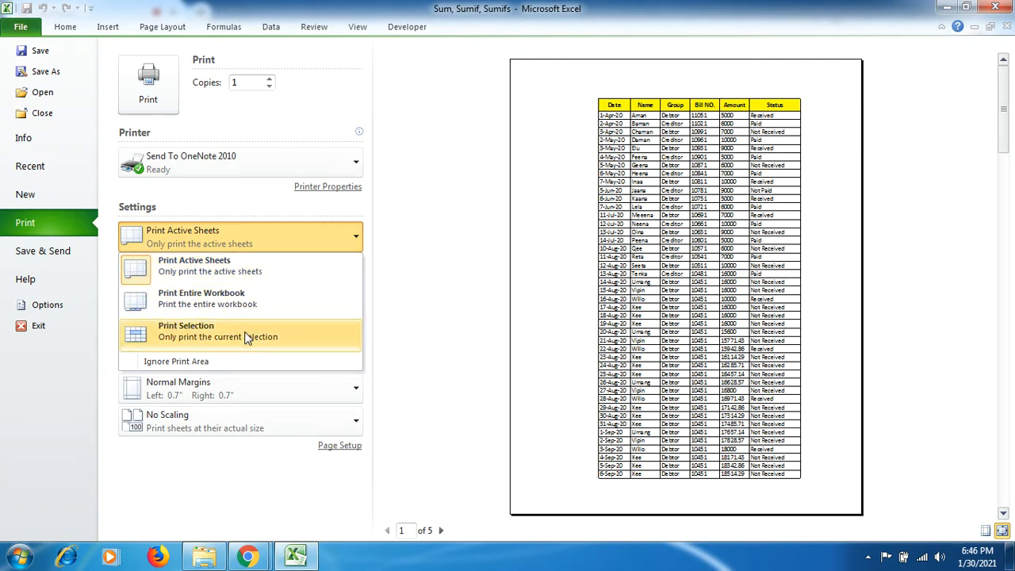
click(186, 330)
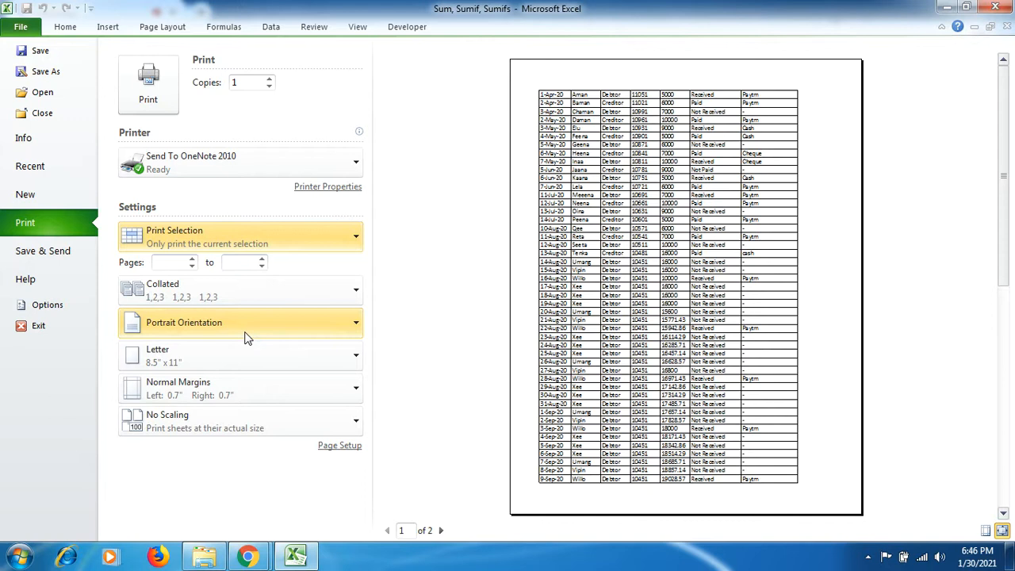
click(240, 322)
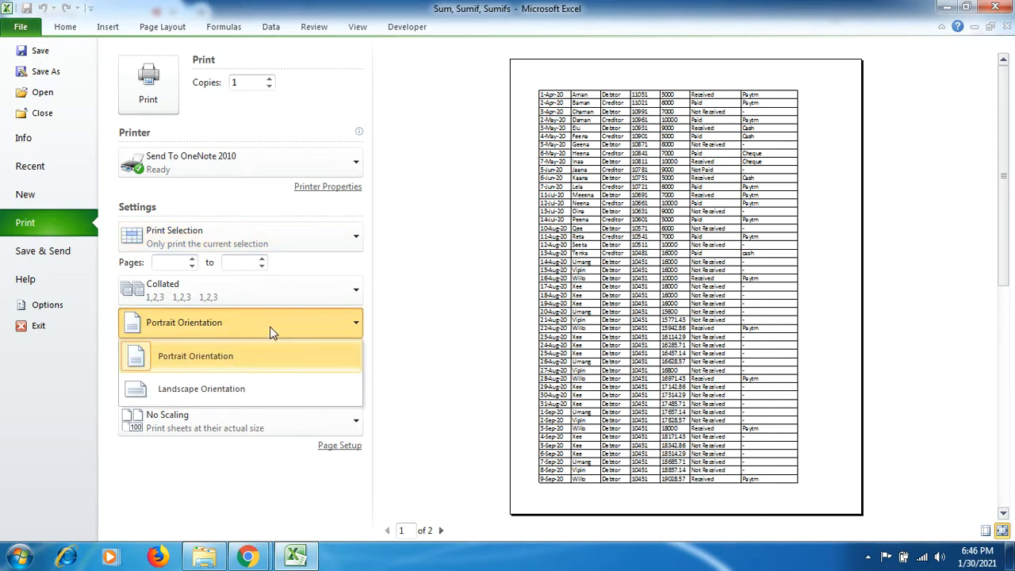
mouse_move(246, 361)
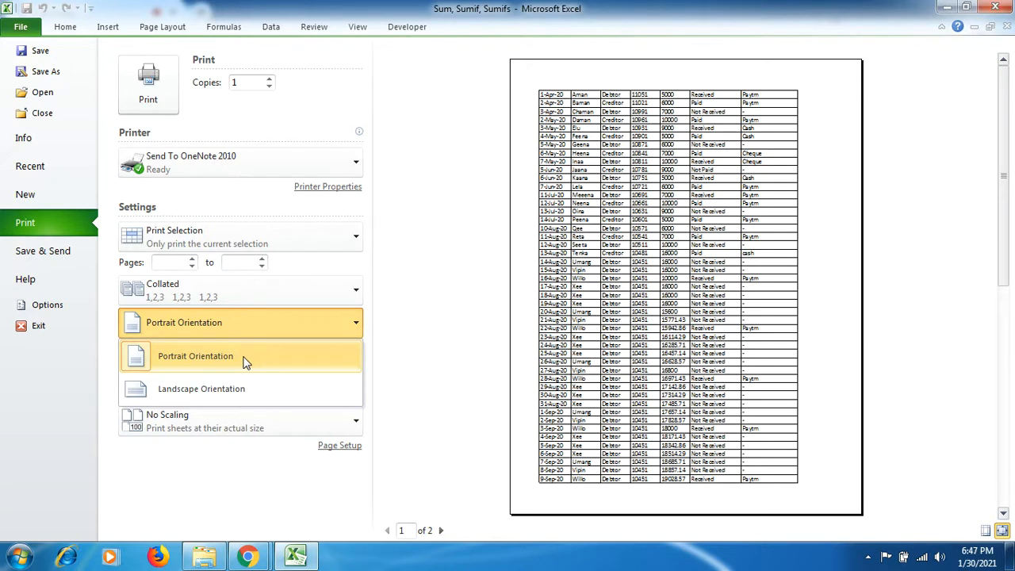
click(195, 355)
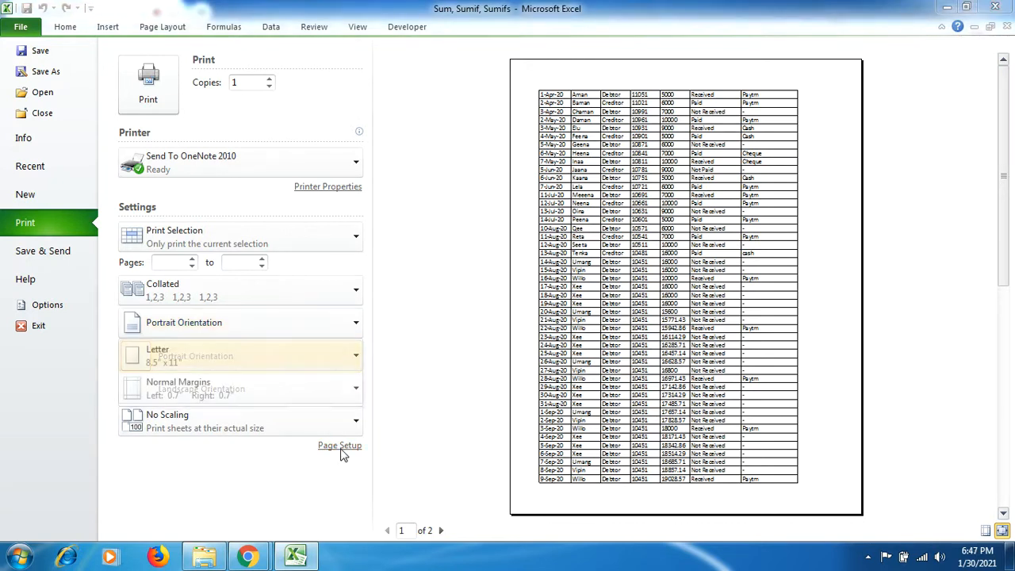
Step: Close Page Setup unchanged, view preview pages 2 and 1, then return to the sheet
click(339, 444)
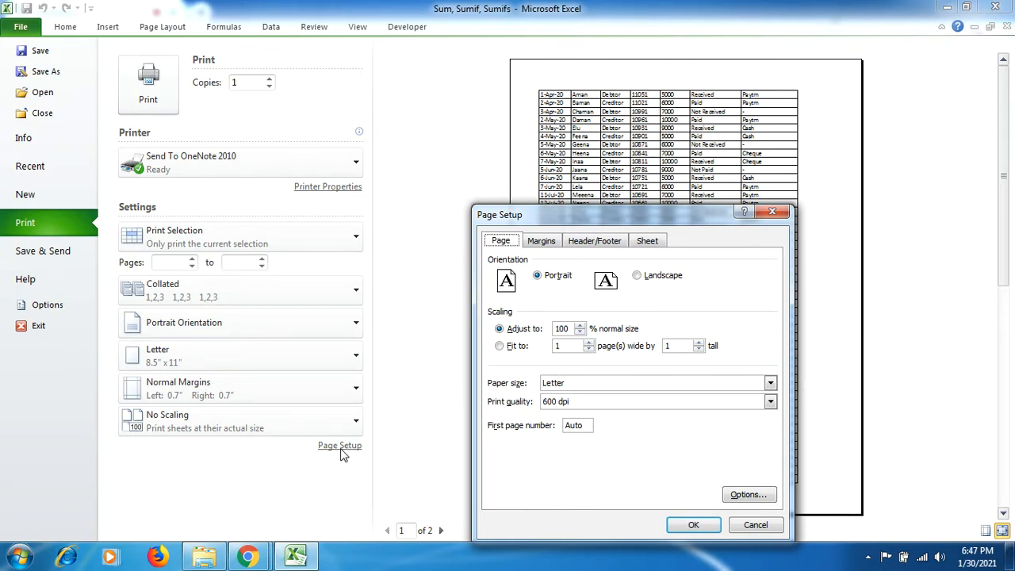
mouse_move(563, 499)
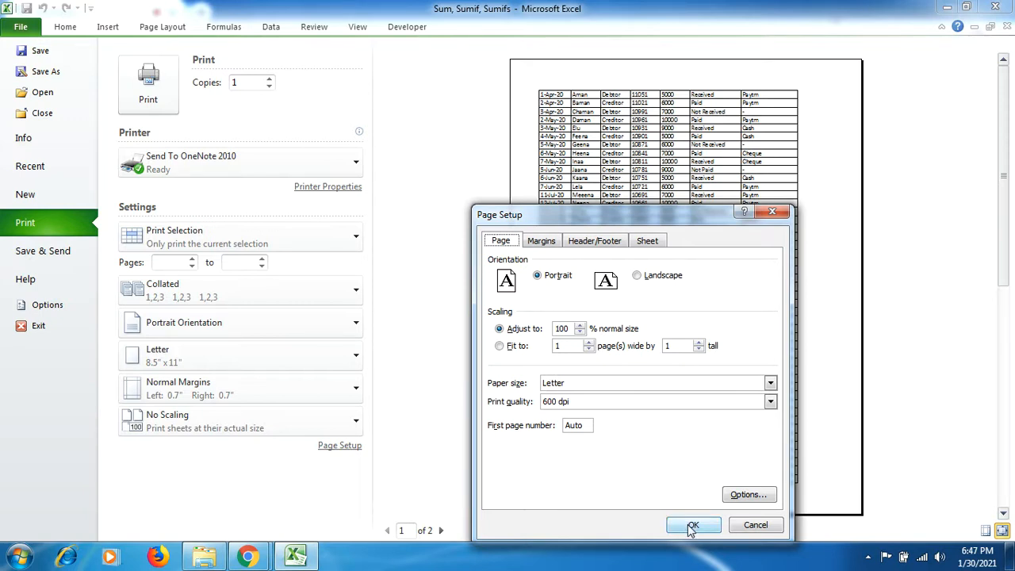
click(693, 524)
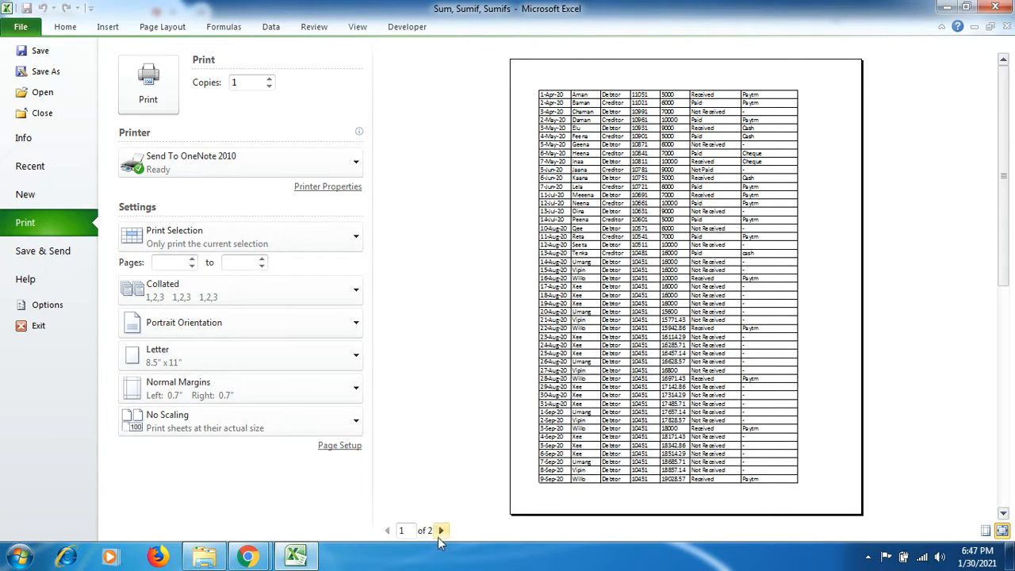
click(441, 530)
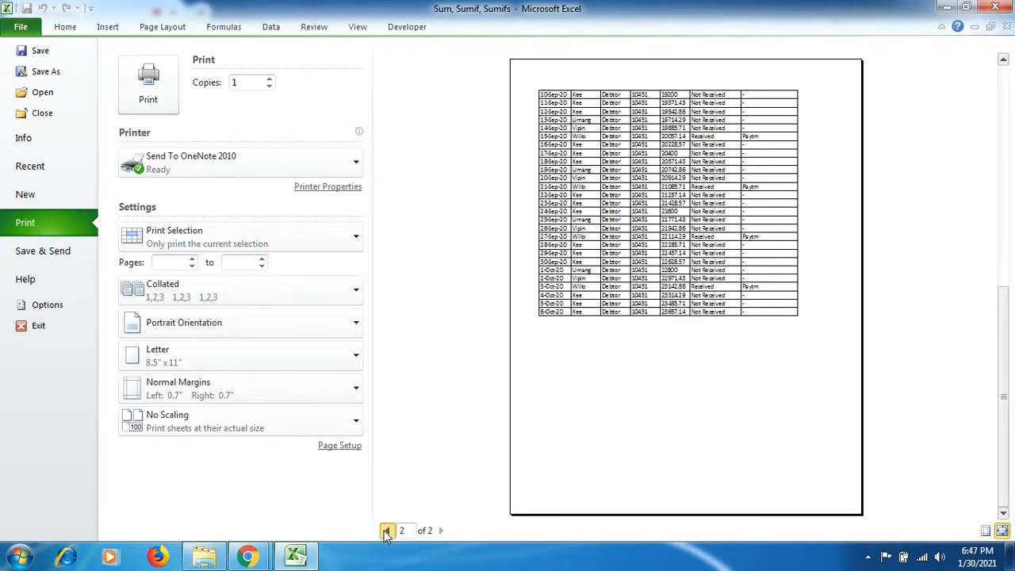
click(387, 530)
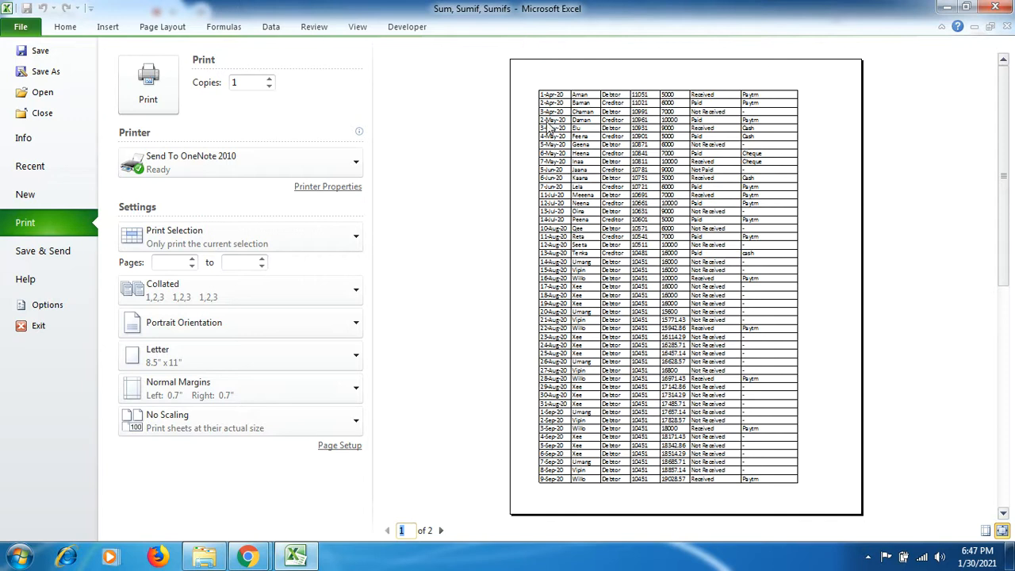
click(162, 26)
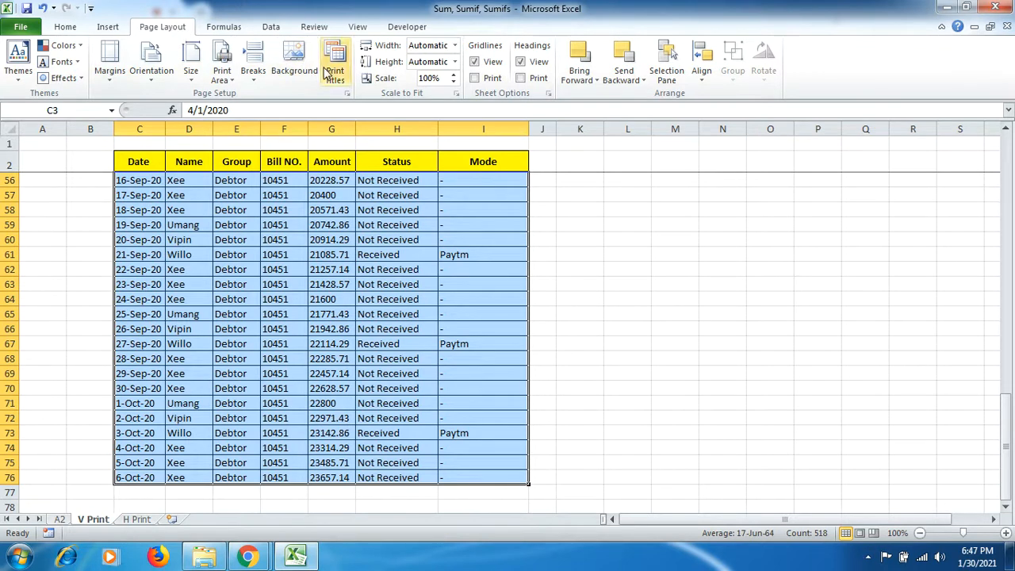
Step: Set Print Titles rows to repeat at top to $2:$2 and open Print Preview
click(334, 61)
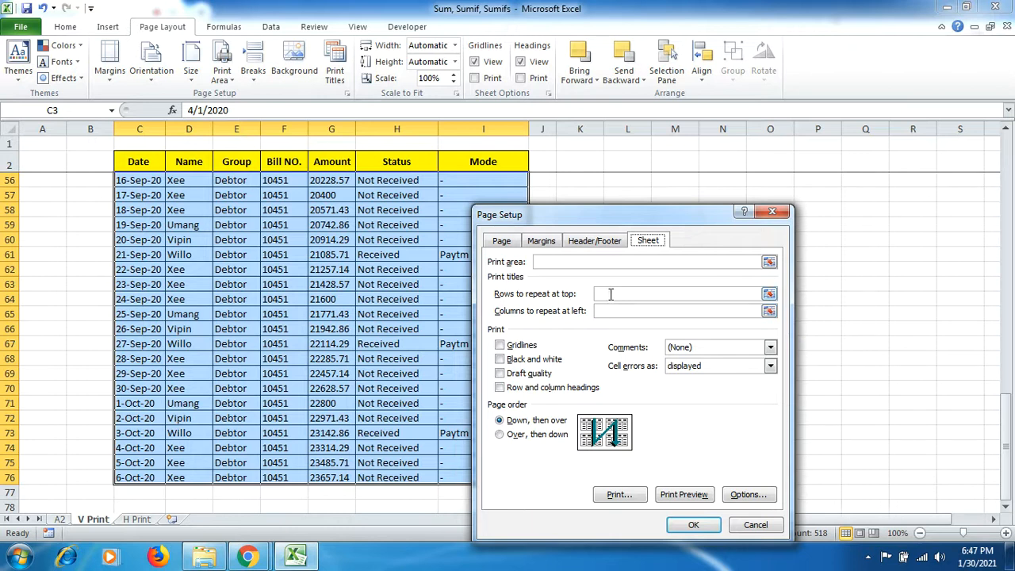
click(677, 293)
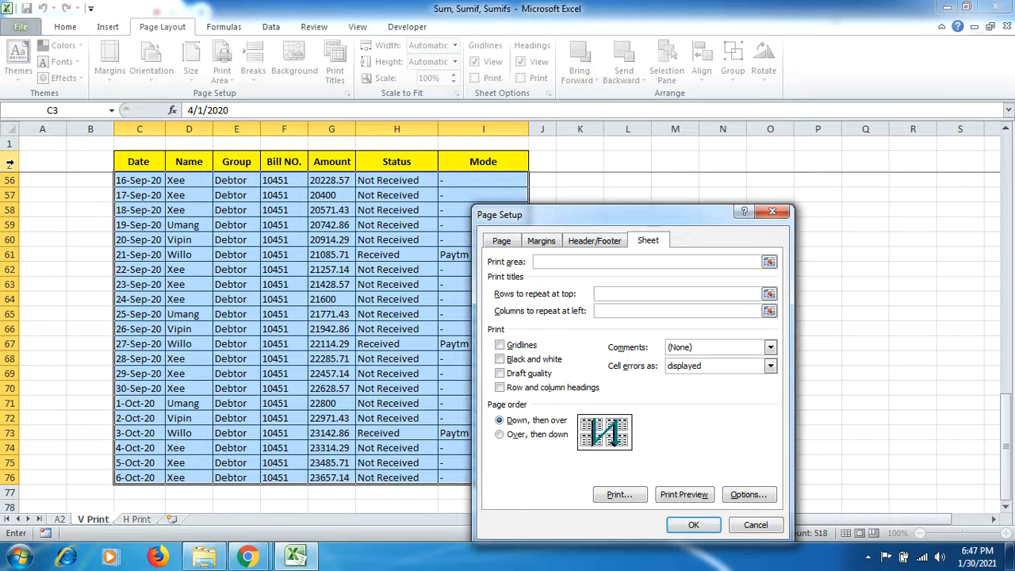
click(91, 161)
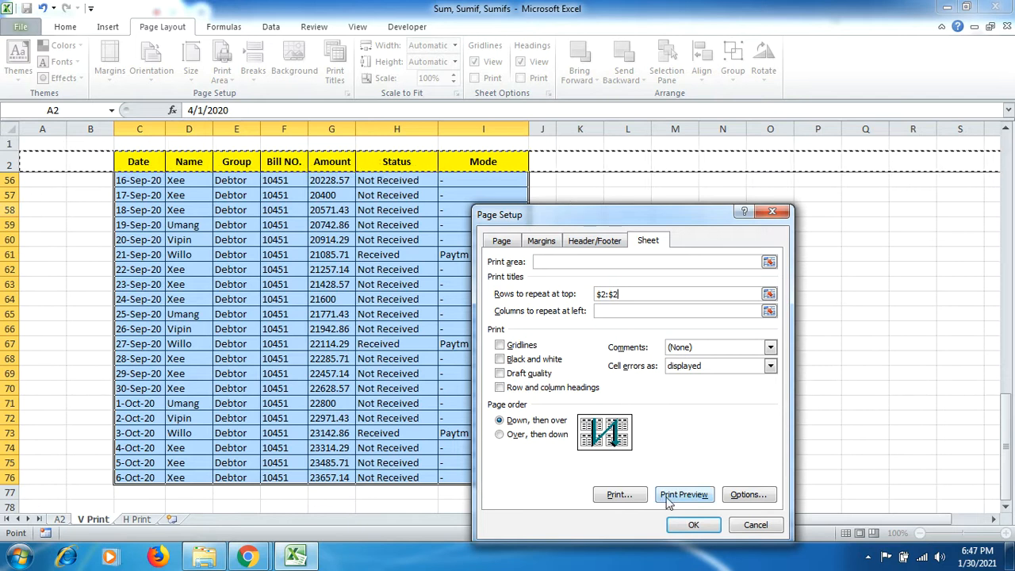
click(684, 494)
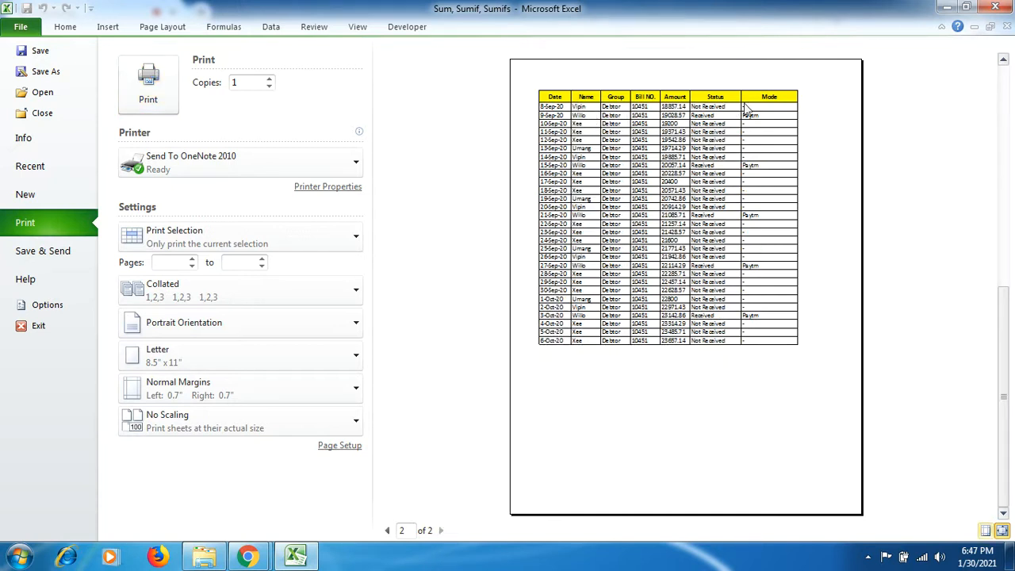
mouse_move(421, 416)
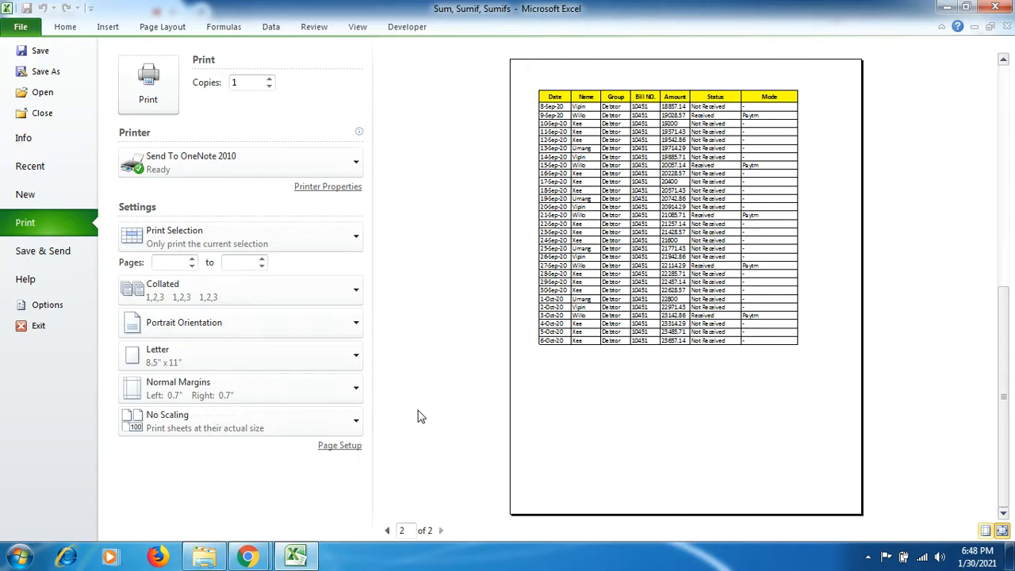
Step: Recheck page 2 of 2 for the repeated header row, then return to the V Print sheet
click(21, 26)
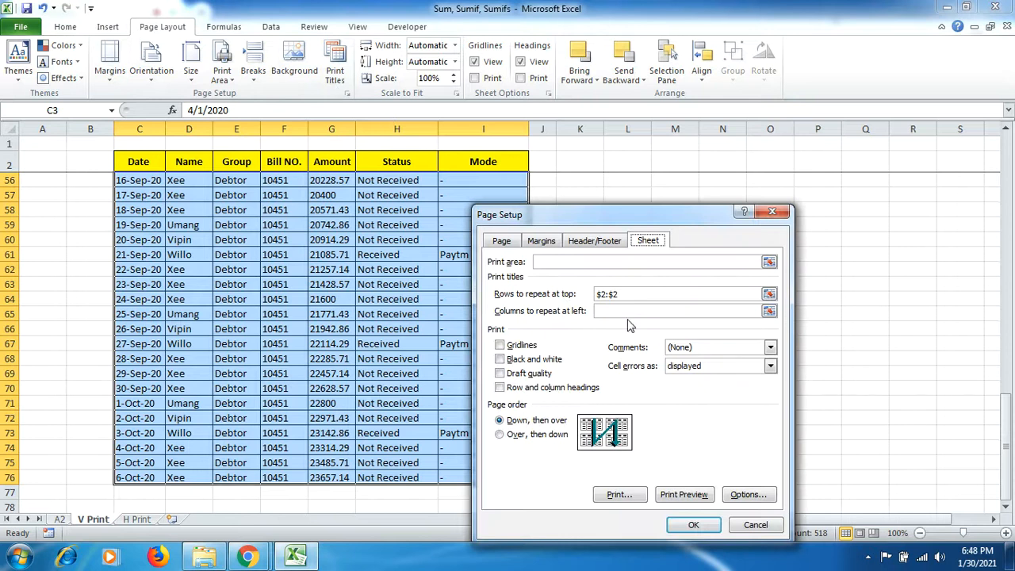
mouse_move(569, 307)
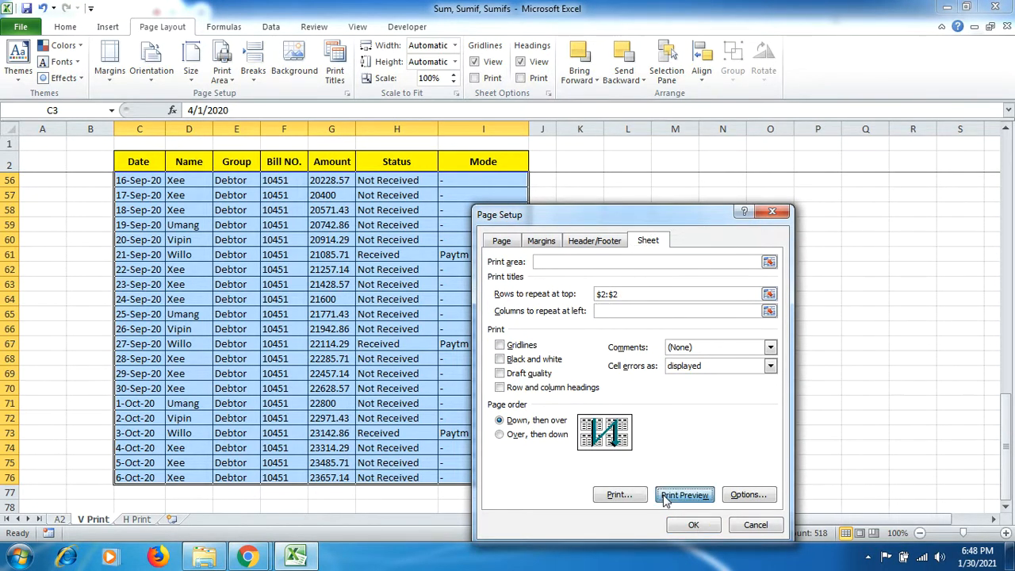
click(683, 495)
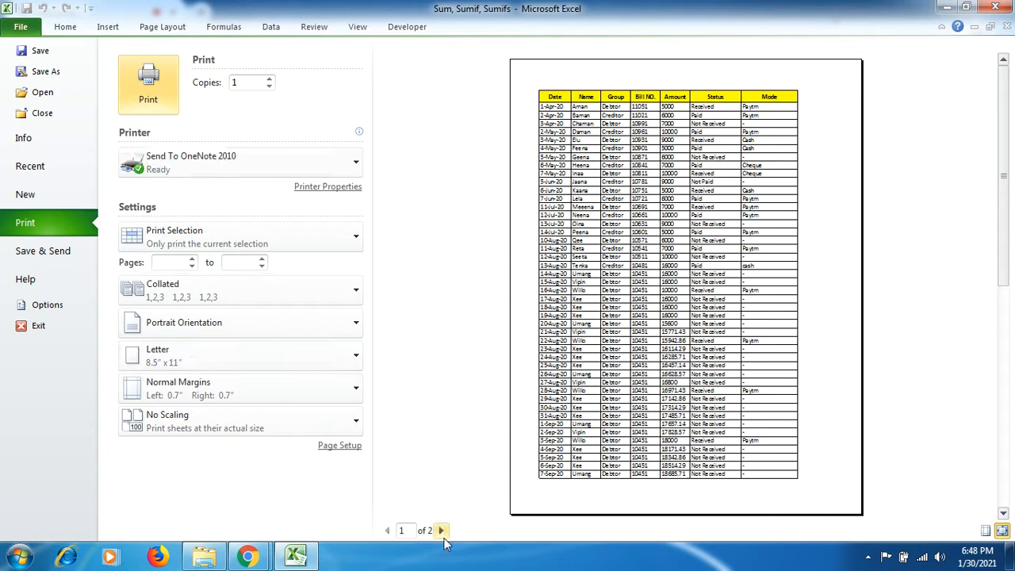
click(440, 530)
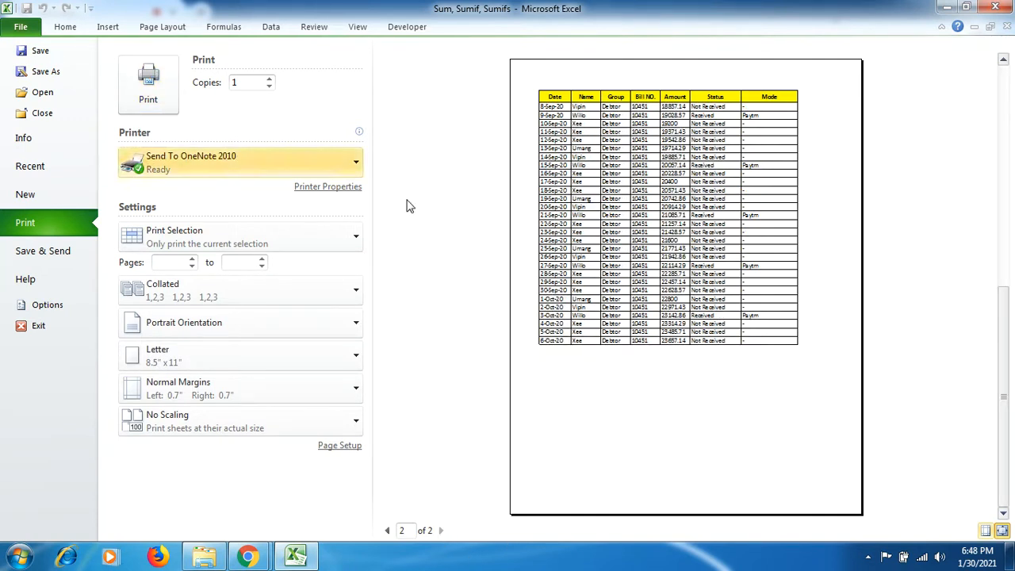
click(65, 26)
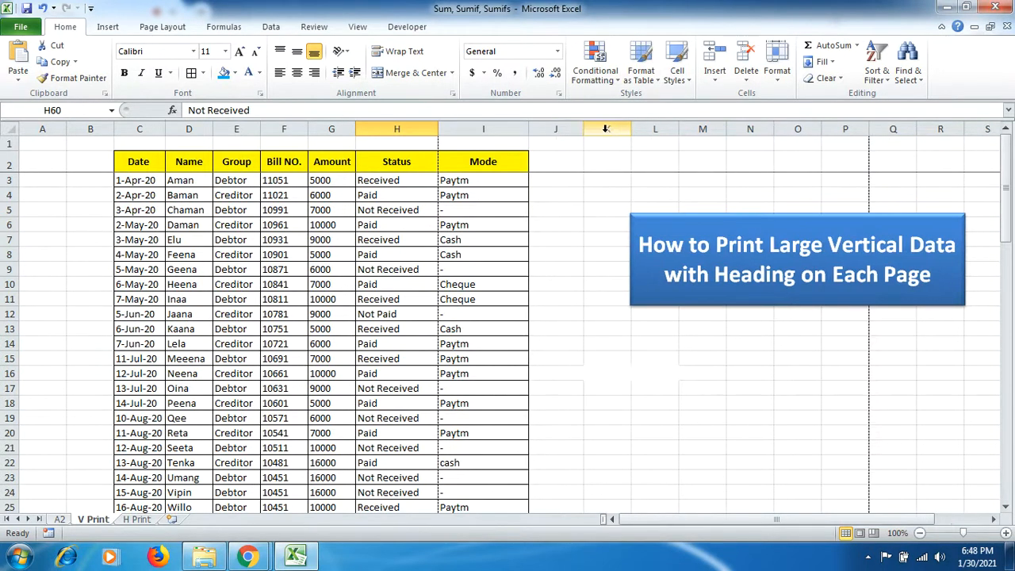
Step: Insert a column at K and paste copies of the Mode column into columns J and K
right_click(607, 129)
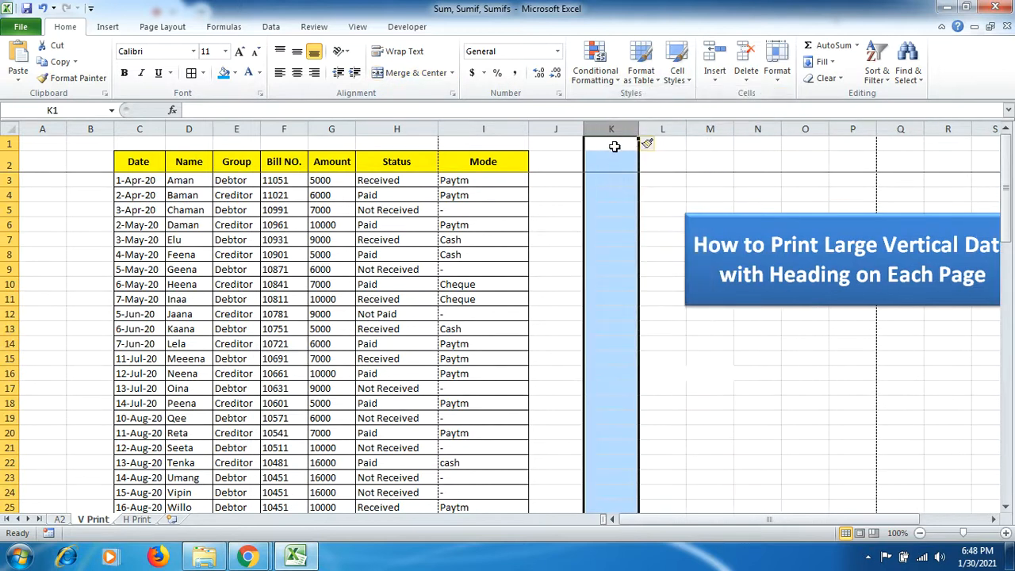
right_click(611, 147)
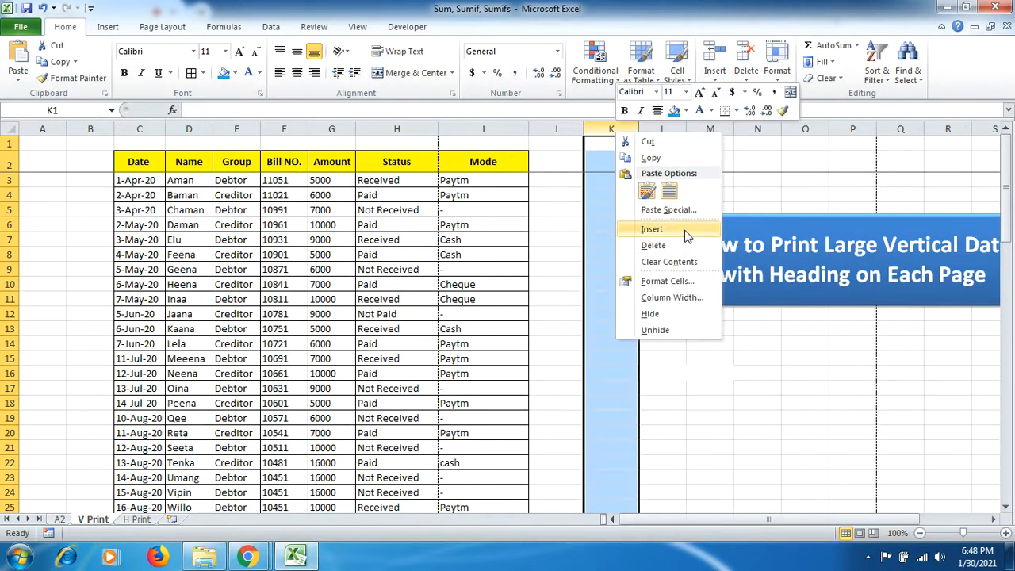
click(651, 229)
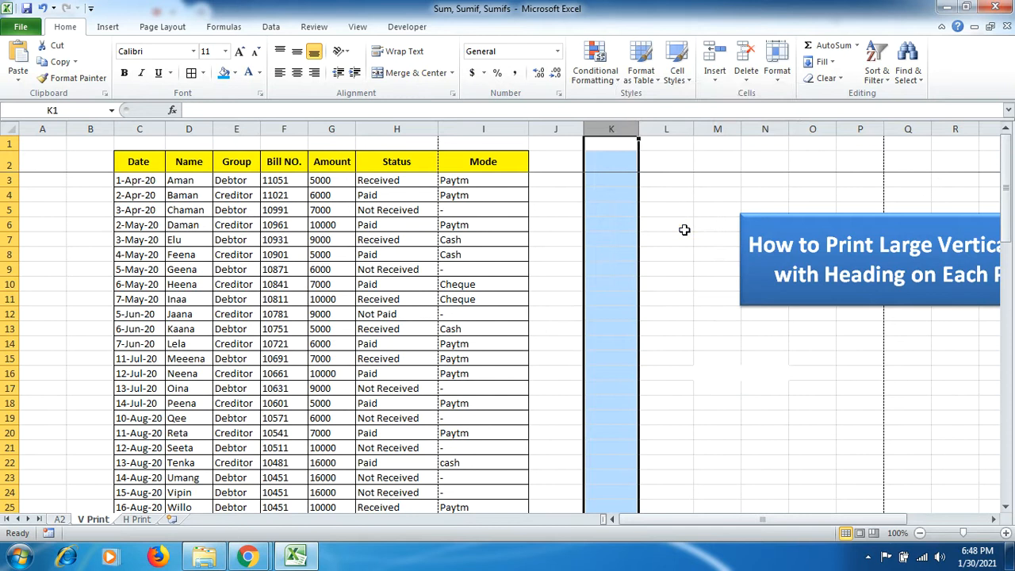
click(555, 195)
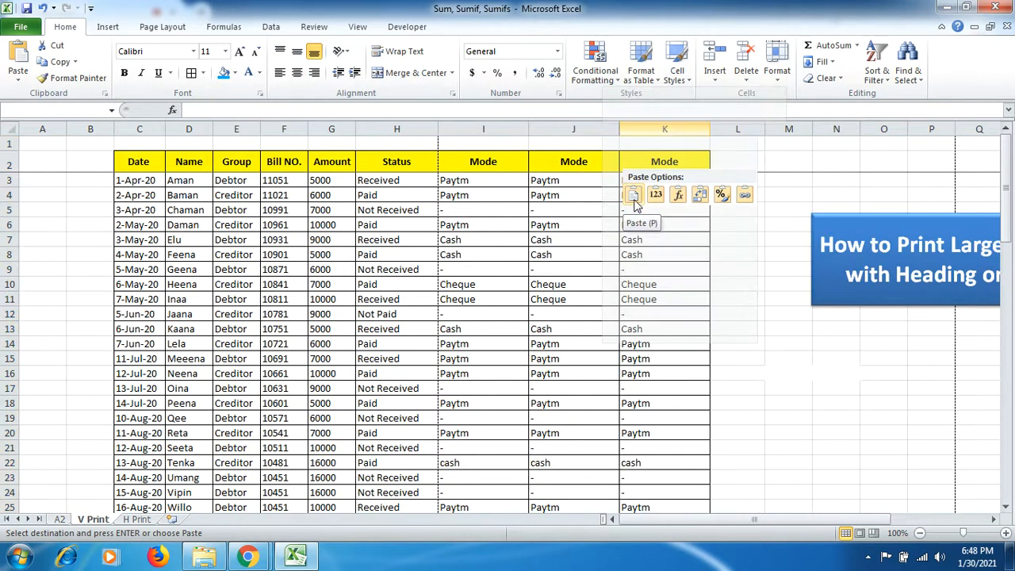
click(633, 194)
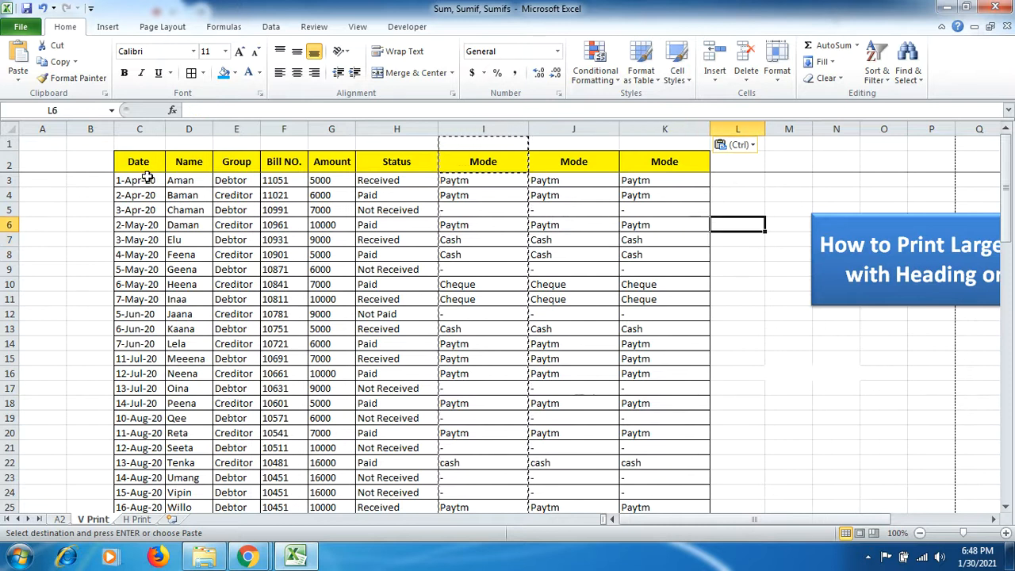
click(139, 180)
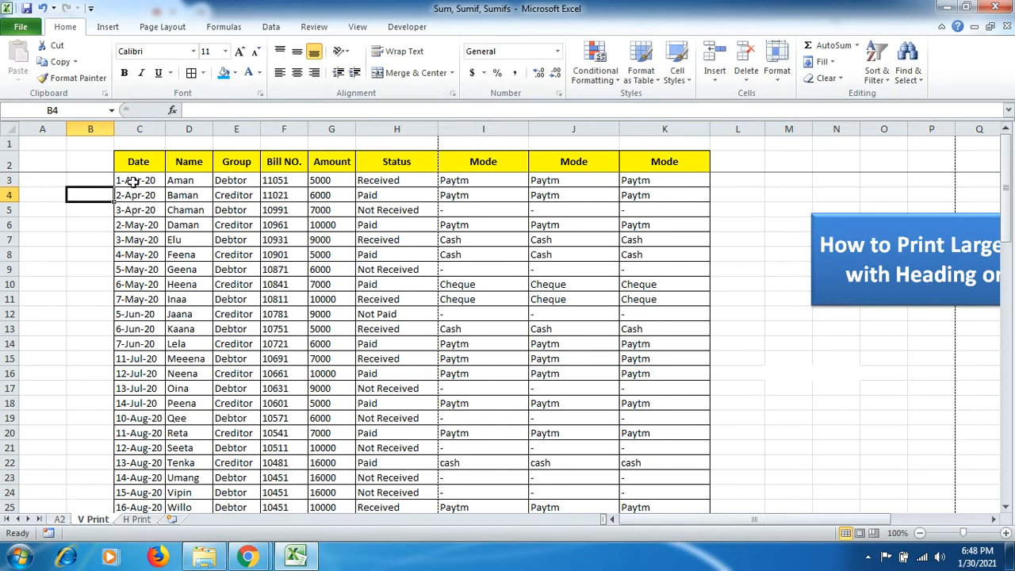
Step: Select C3:K76 of the widened ledger and go to the File information page
click(139, 179)
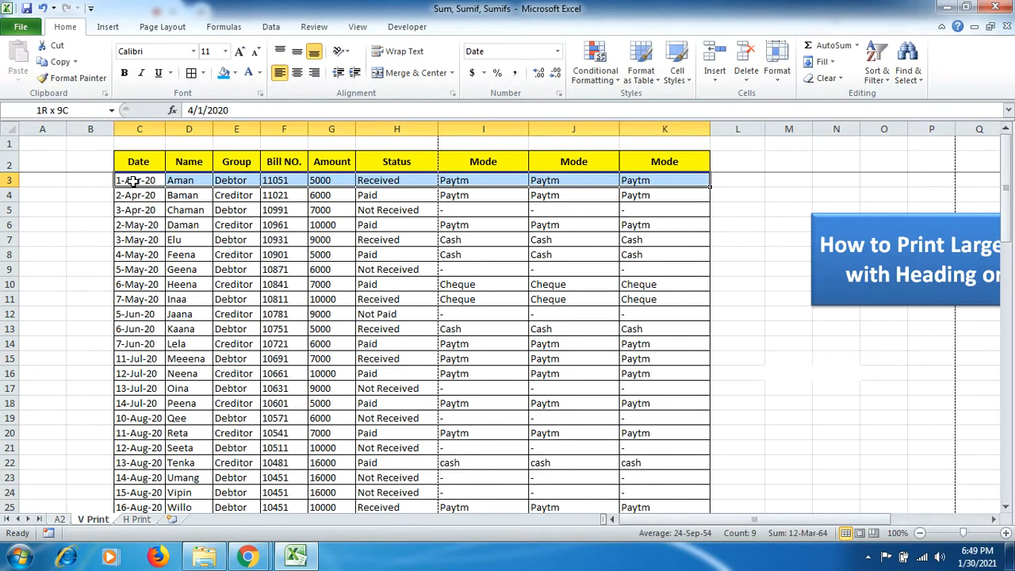
scroll(down, 3)
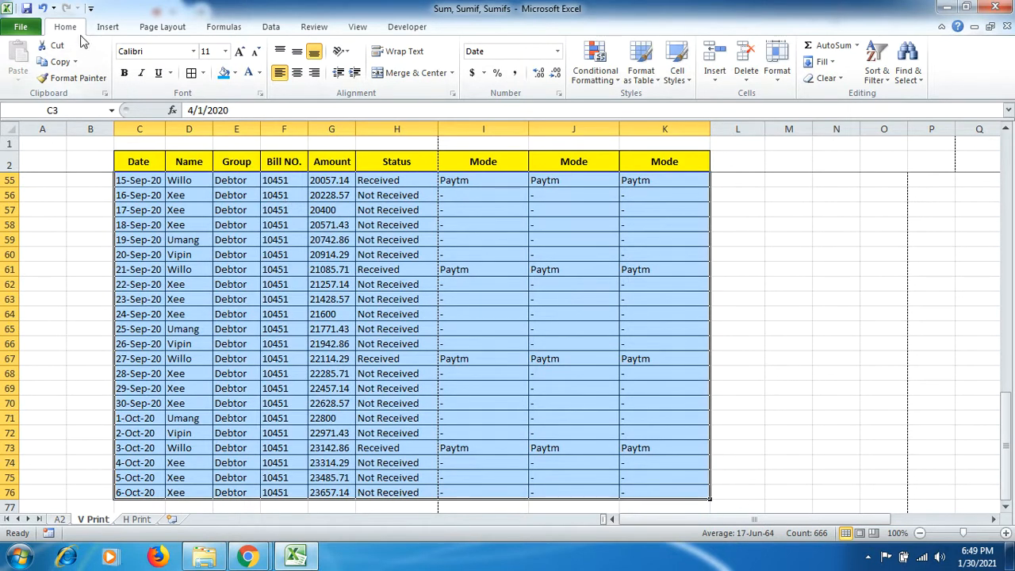
click(21, 26)
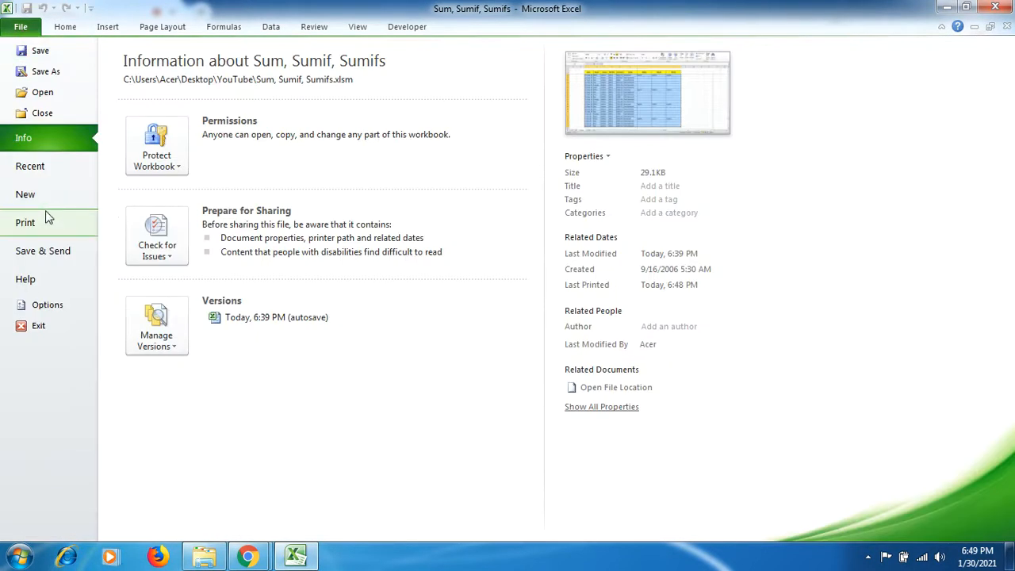
Step: Page through the four-page preview where extra Mode columns split off, and open Page Setup
click(24, 222)
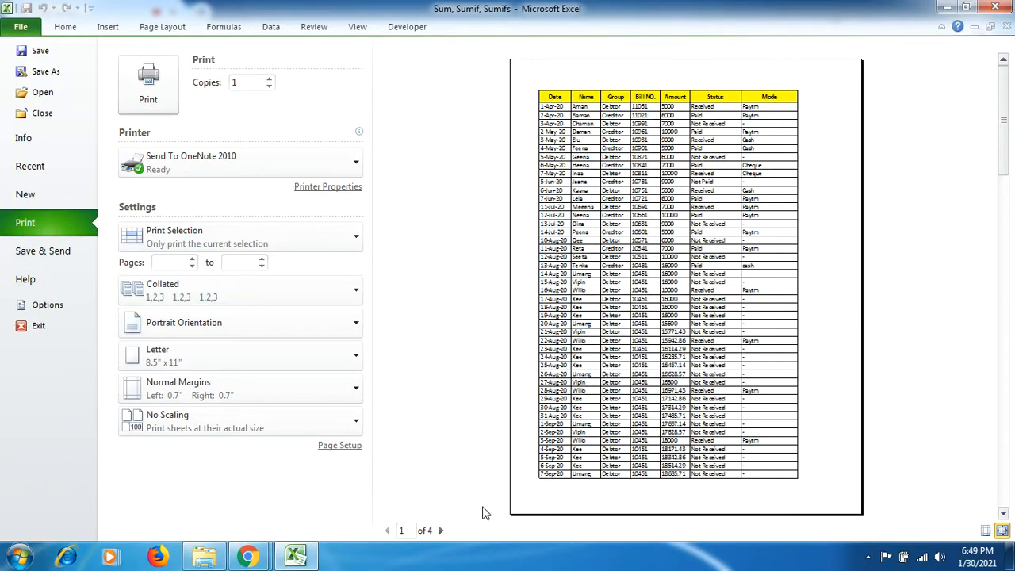
mouse_move(407, 546)
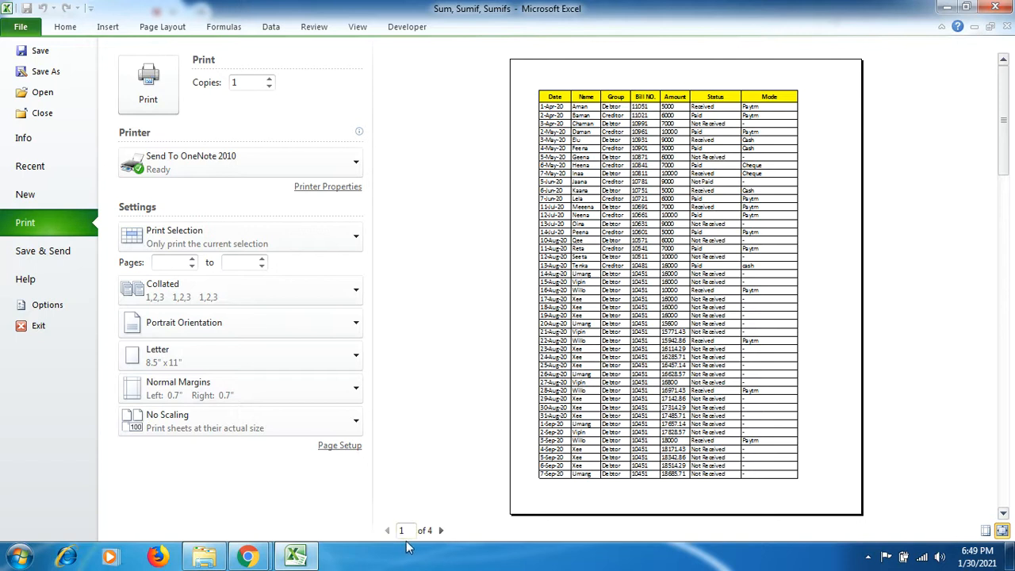
click(441, 530)
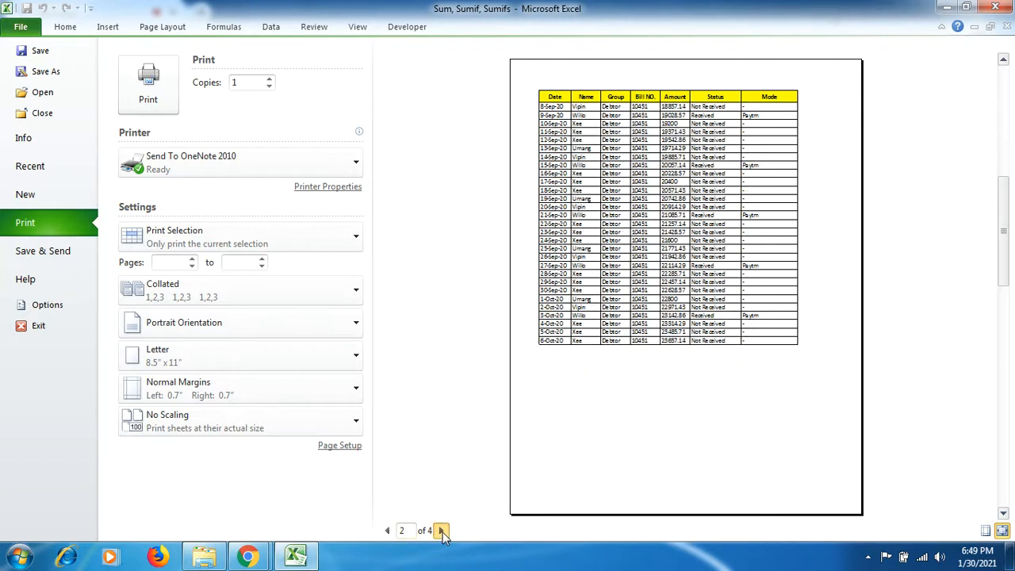
click(442, 531)
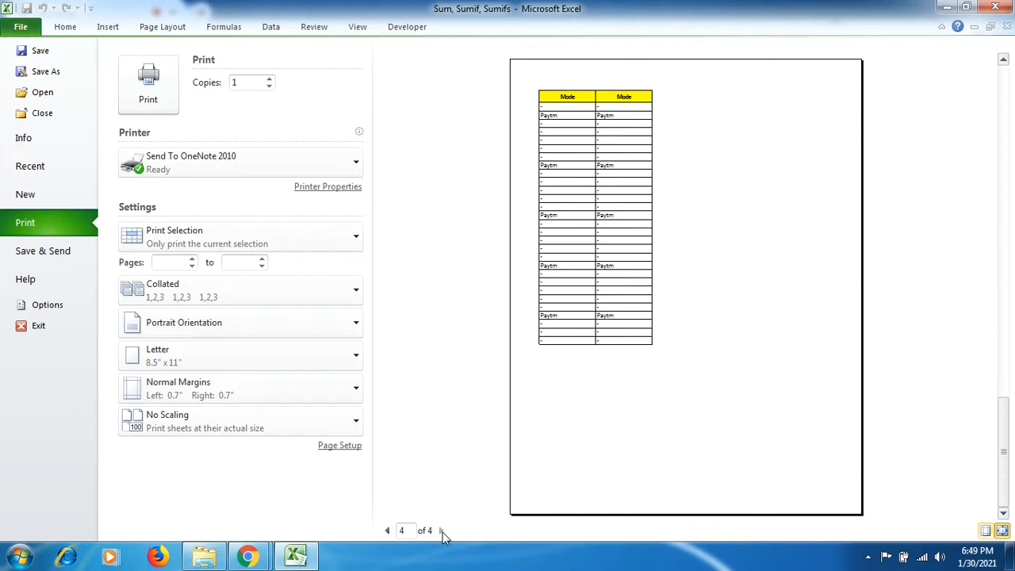
click(388, 530)
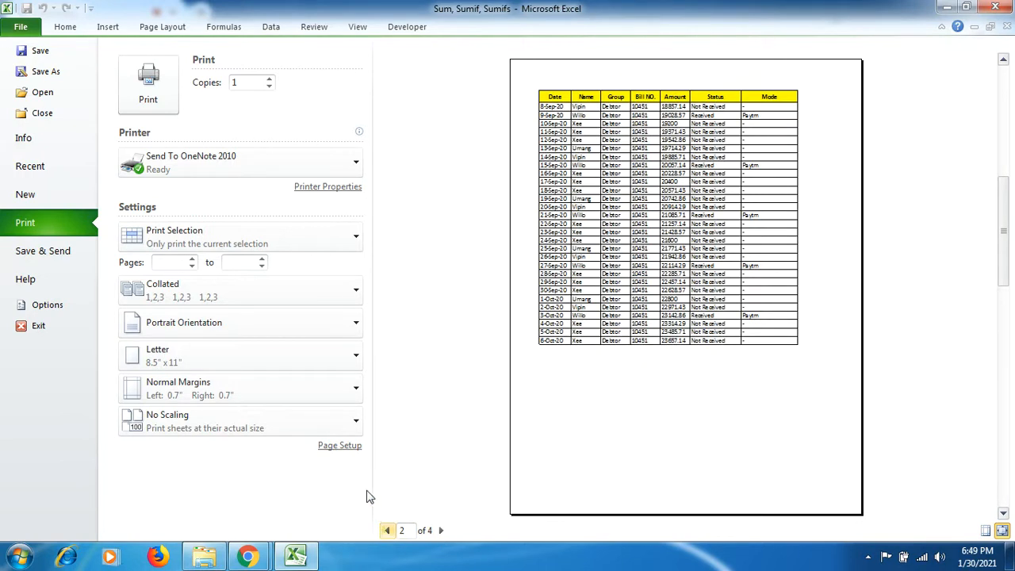
click(339, 445)
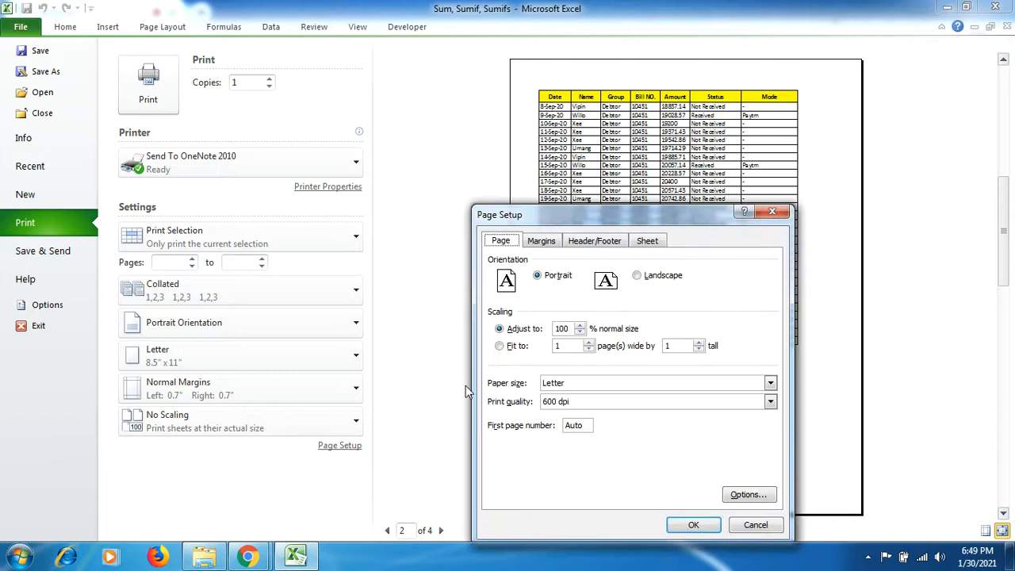
Step: Try fit-to-one-page scaling, then 50% scaling in Page Setup
click(499, 345)
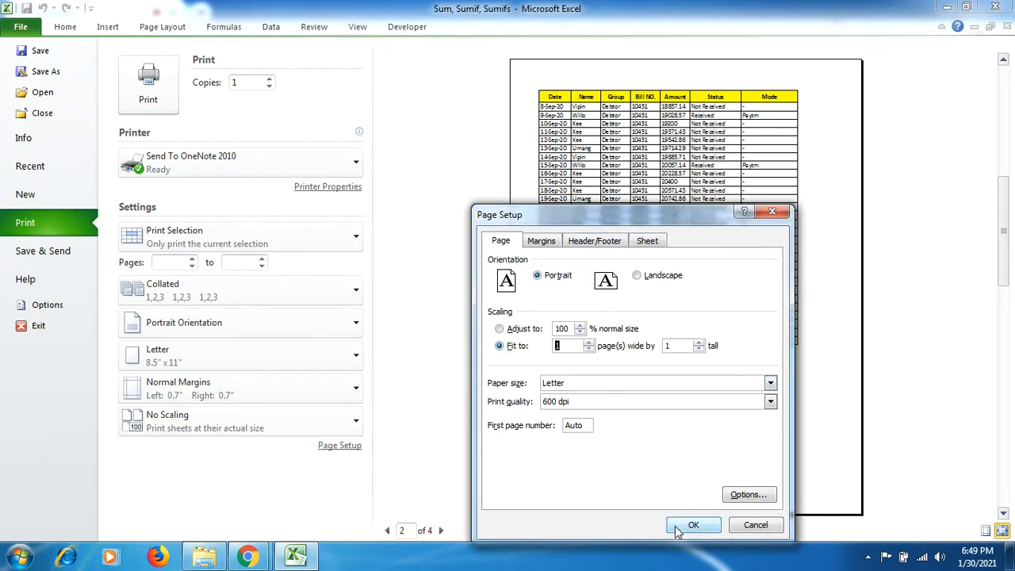
click(693, 524)
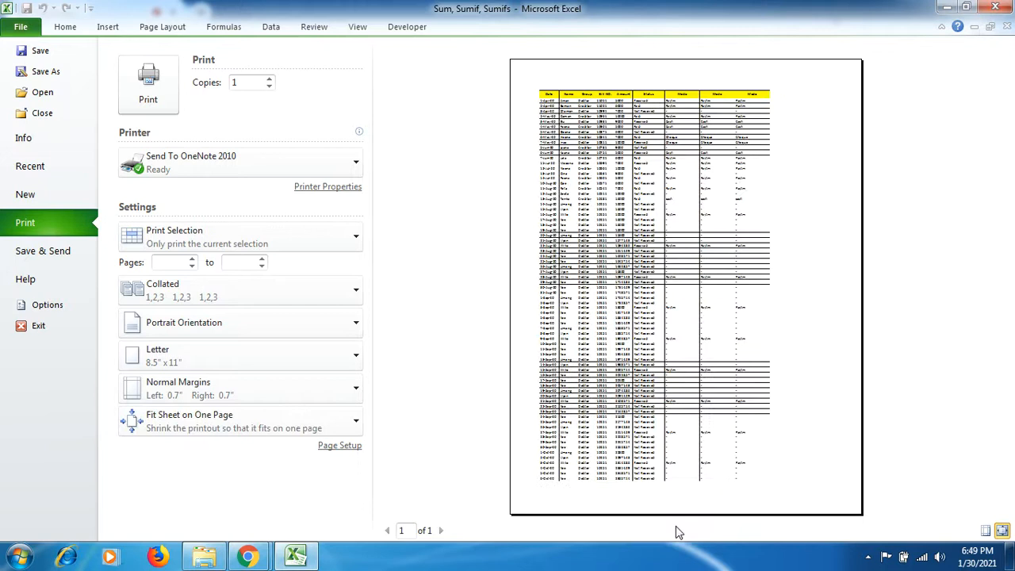
mouse_move(648, 349)
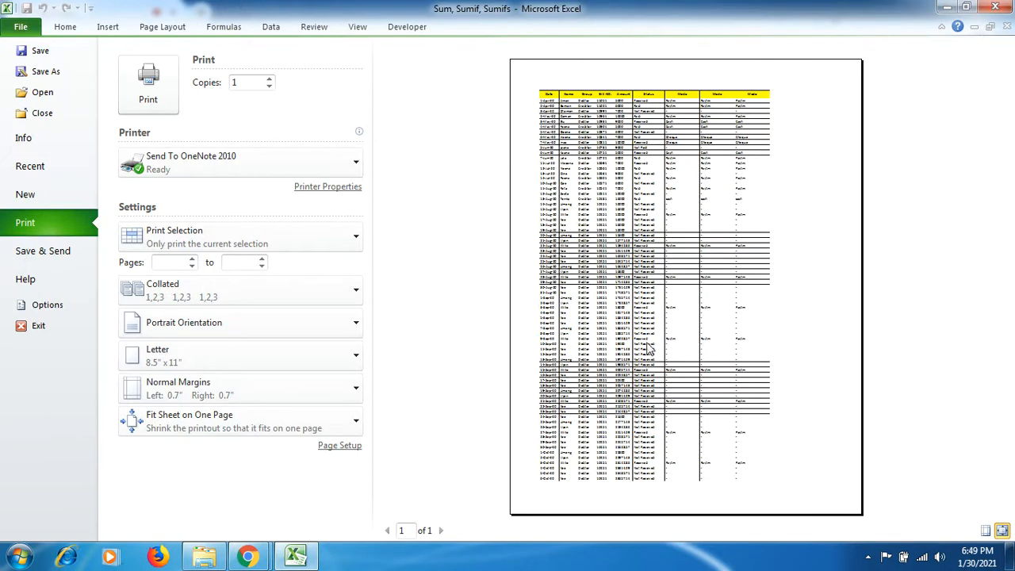
click(339, 444)
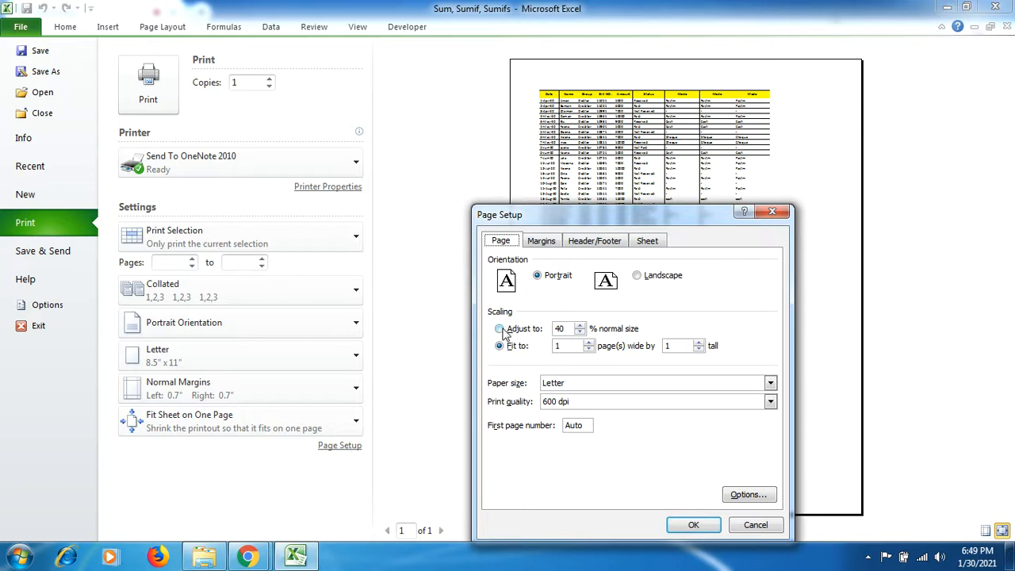
click(500, 329)
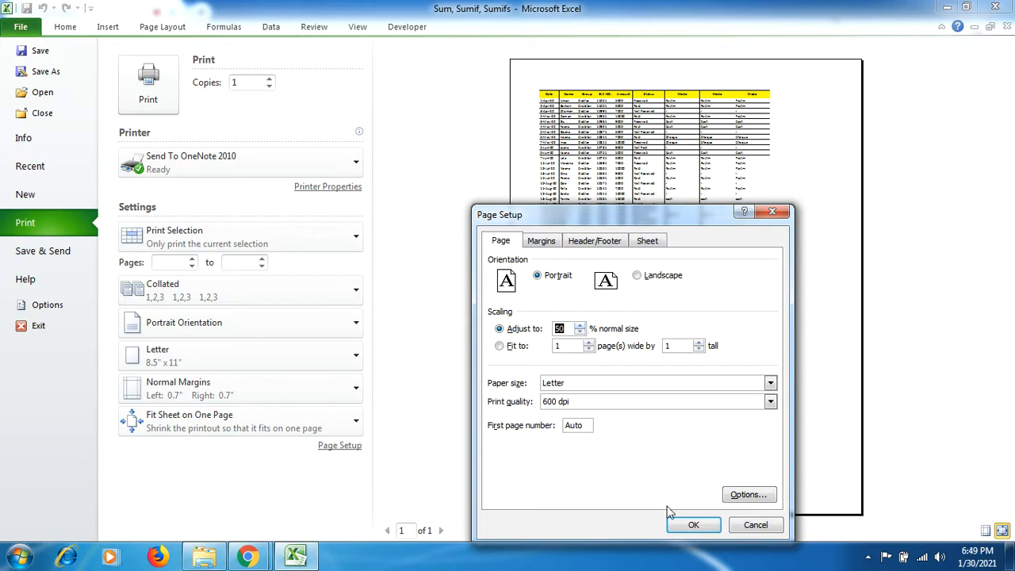
click(693, 524)
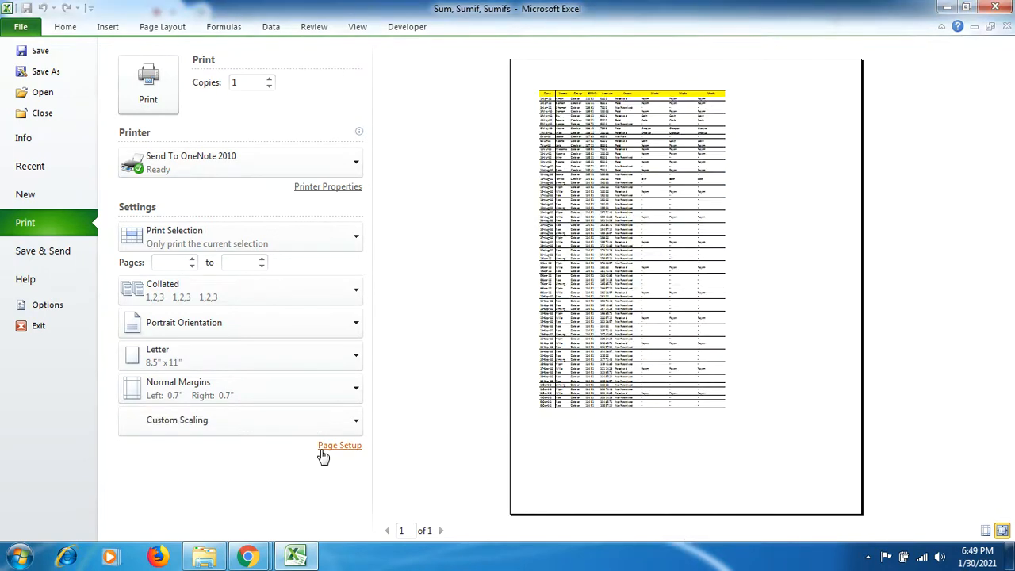
Step: Change scaling to 75%, giving two pages, then to 80%, giving four pages
click(340, 445)
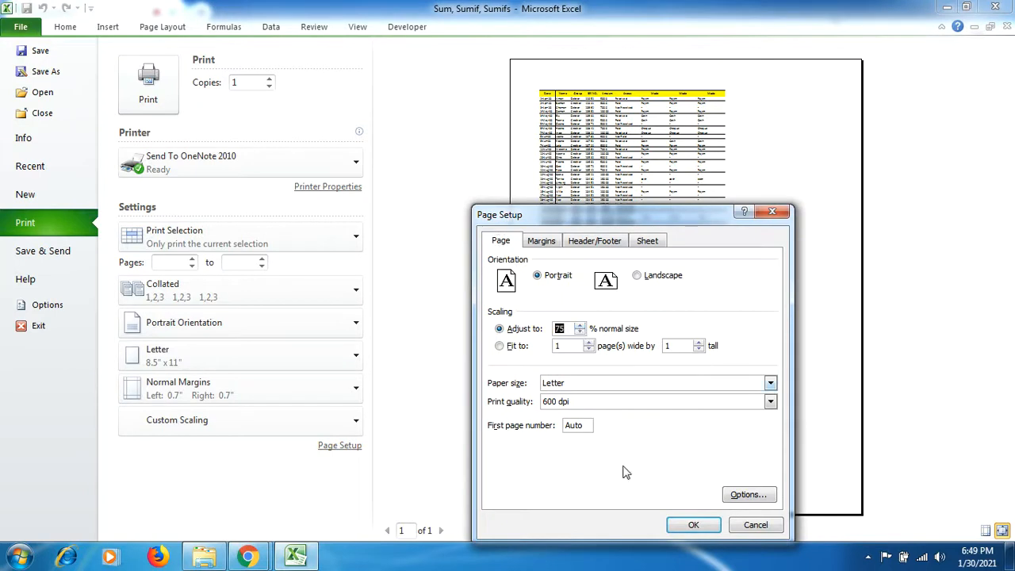
click(693, 524)
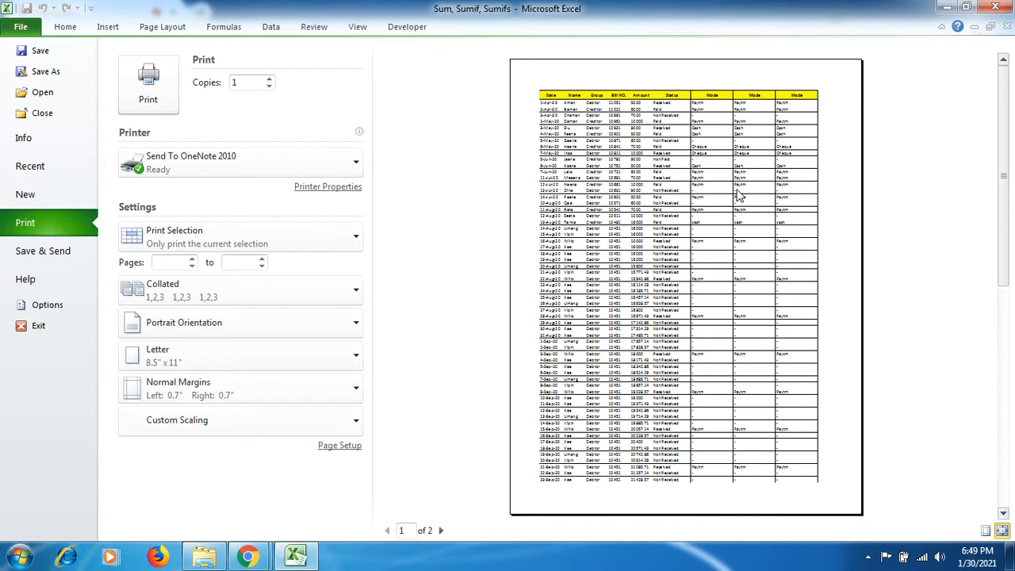
mouse_move(648, 252)
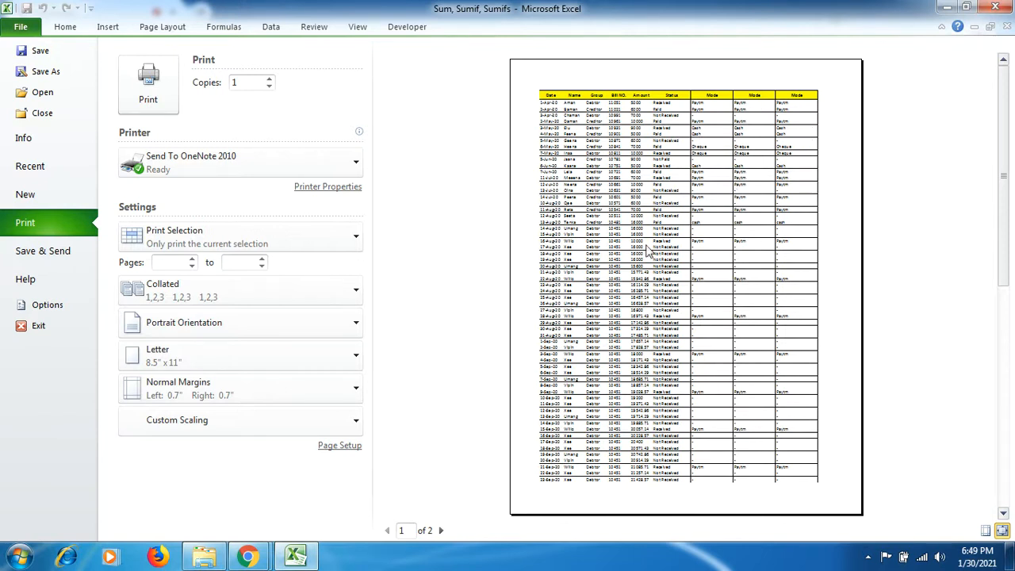
mouse_move(710, 320)
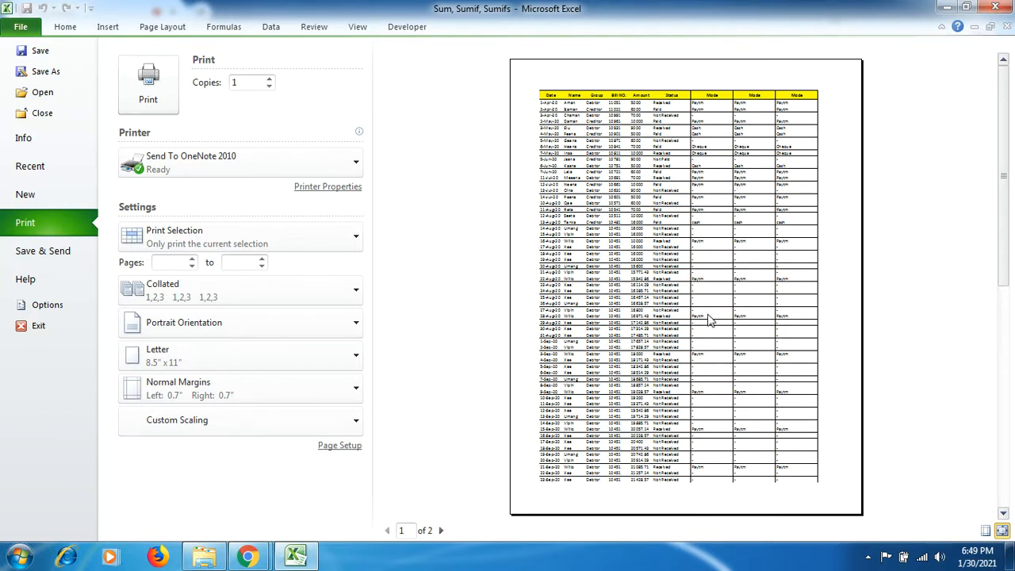
mouse_move(357, 462)
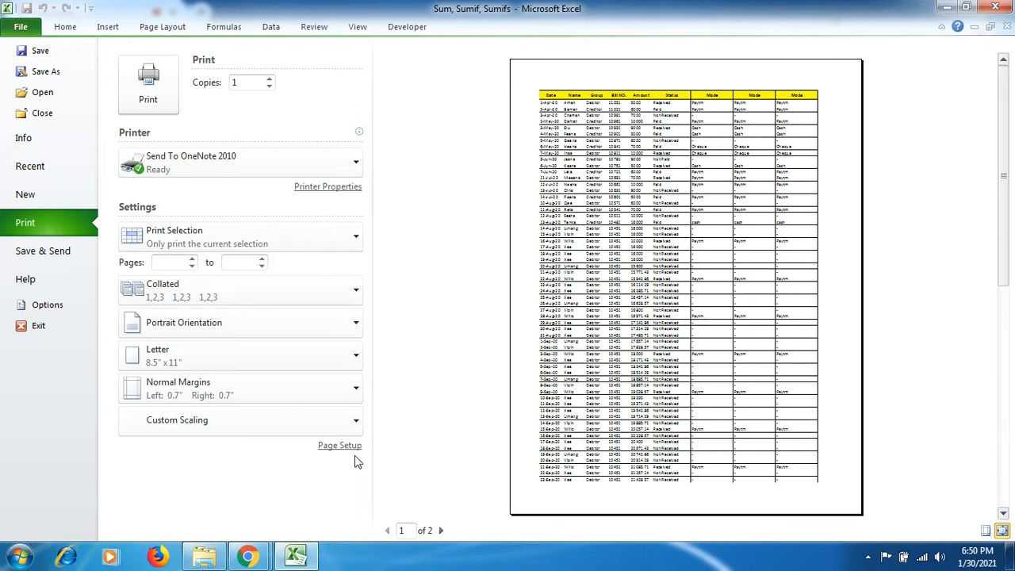
click(339, 445)
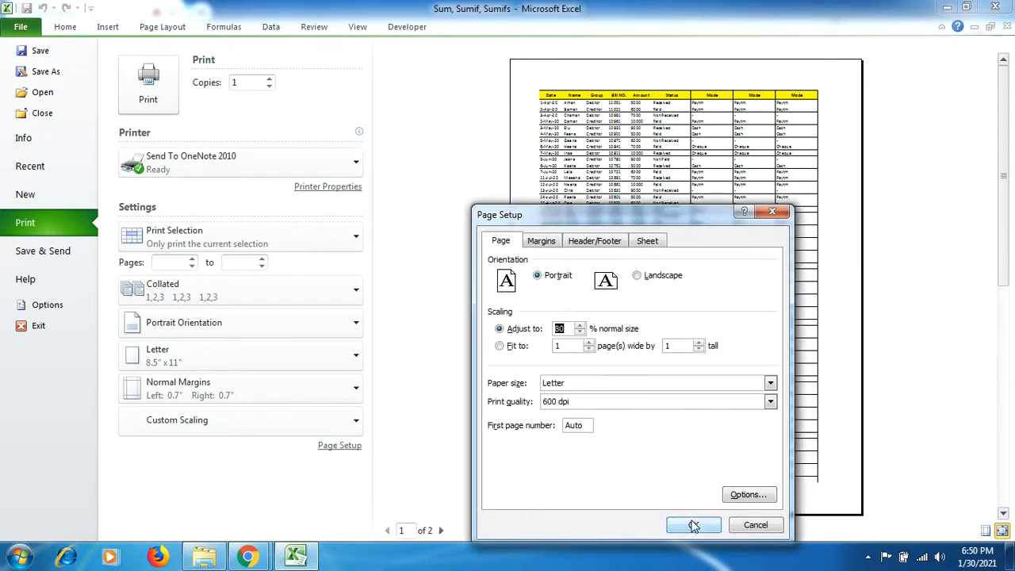
click(693, 524)
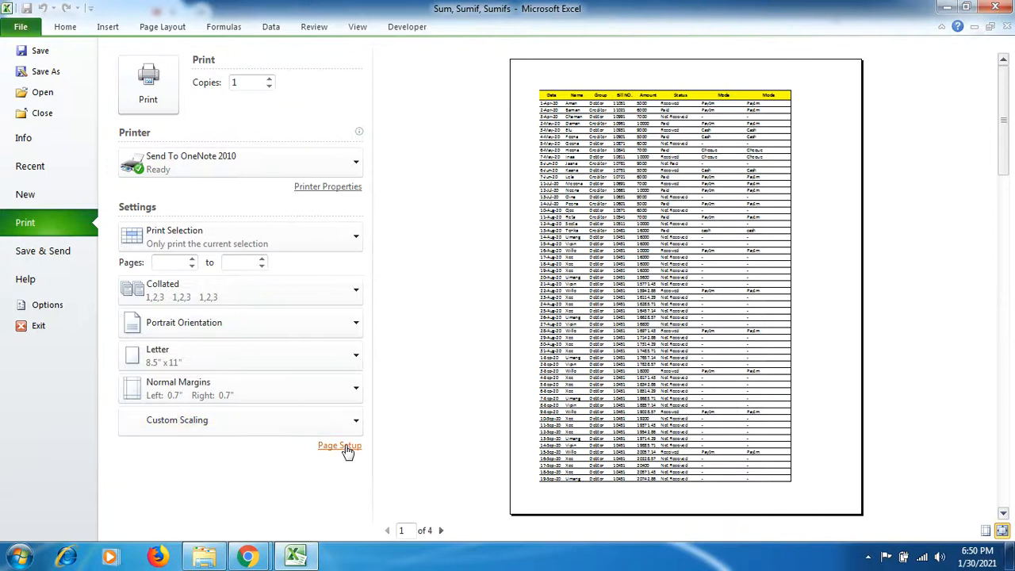
Step: Set scaling back to 75%, check page 2 of the two-page preview, and exit to the sheet
click(339, 445)
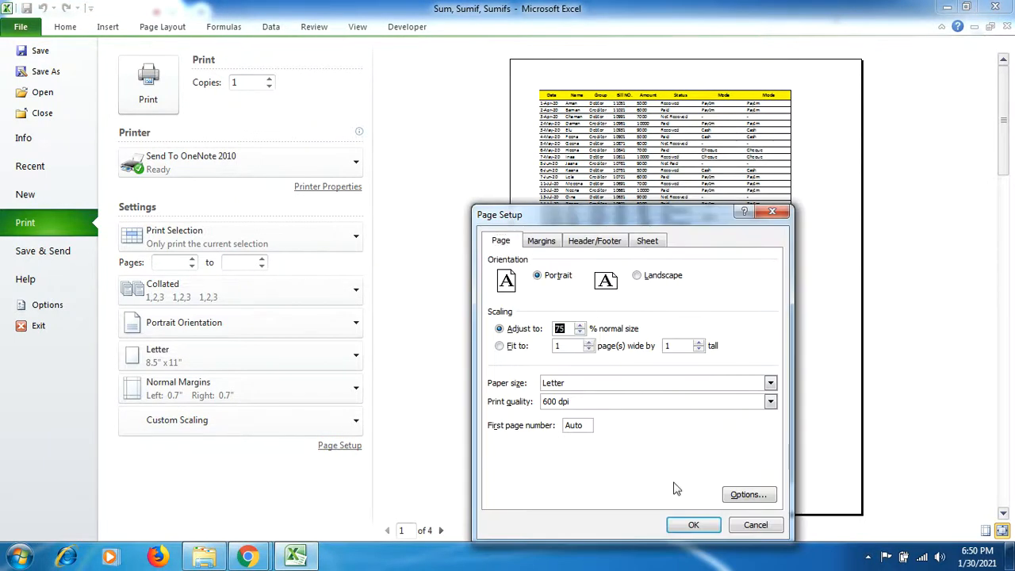
click(693, 524)
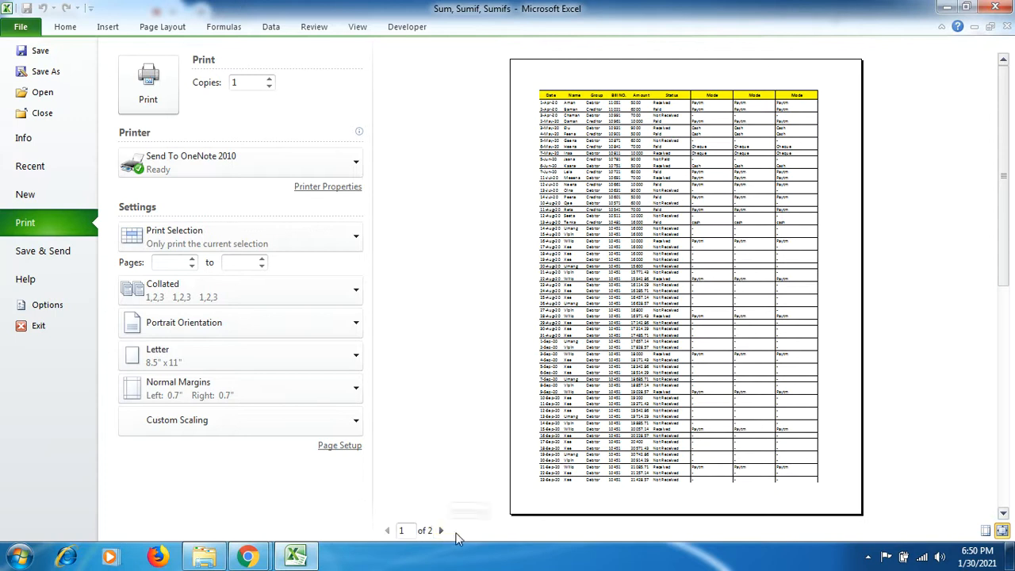
click(441, 530)
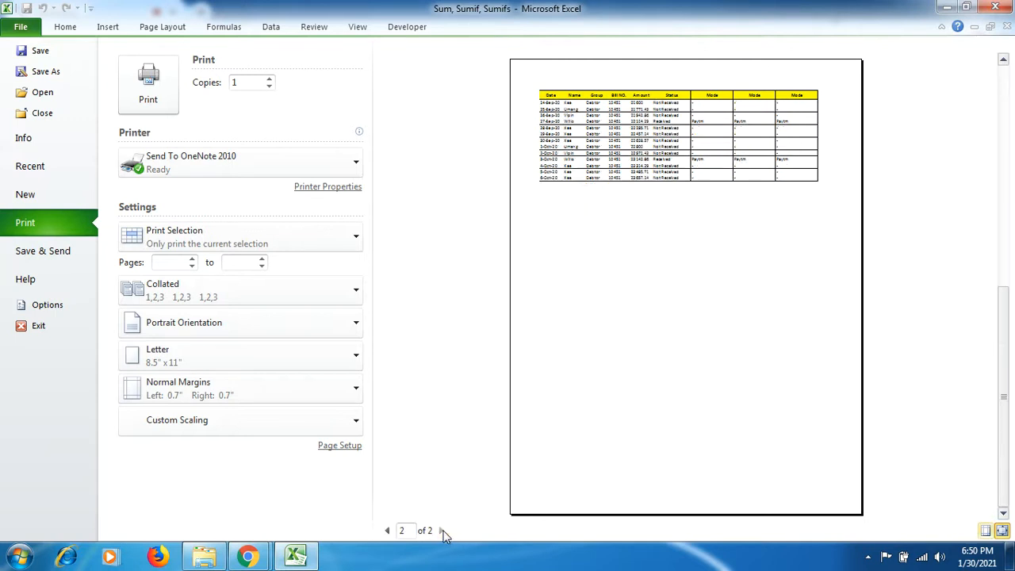
click(387, 530)
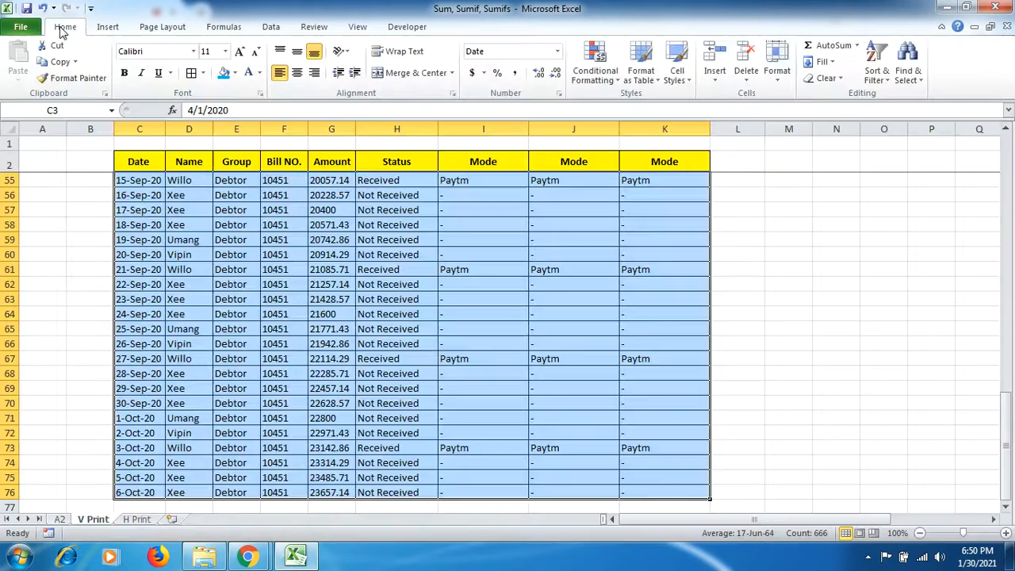
mouse_move(162, 36)
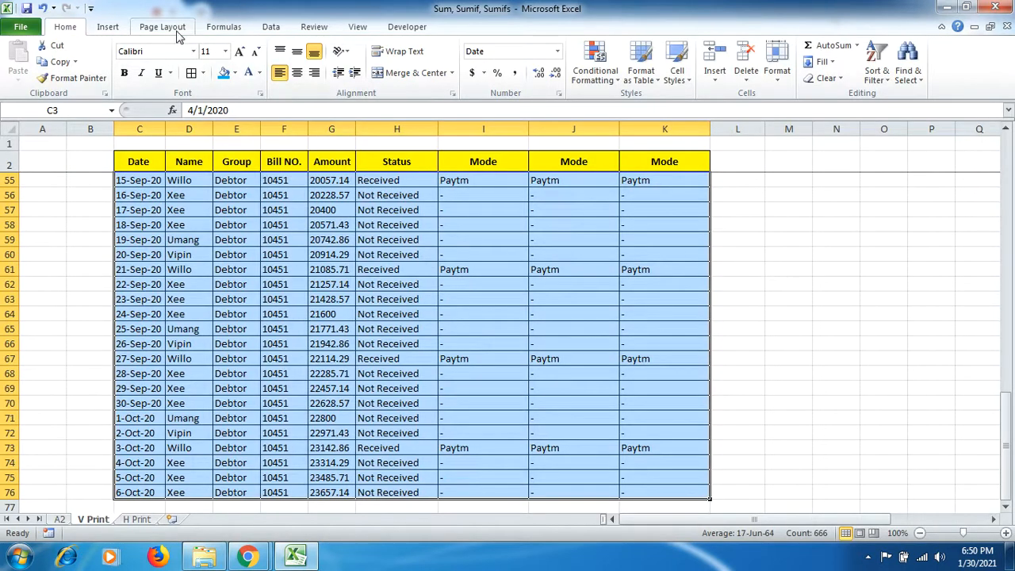
click(161, 26)
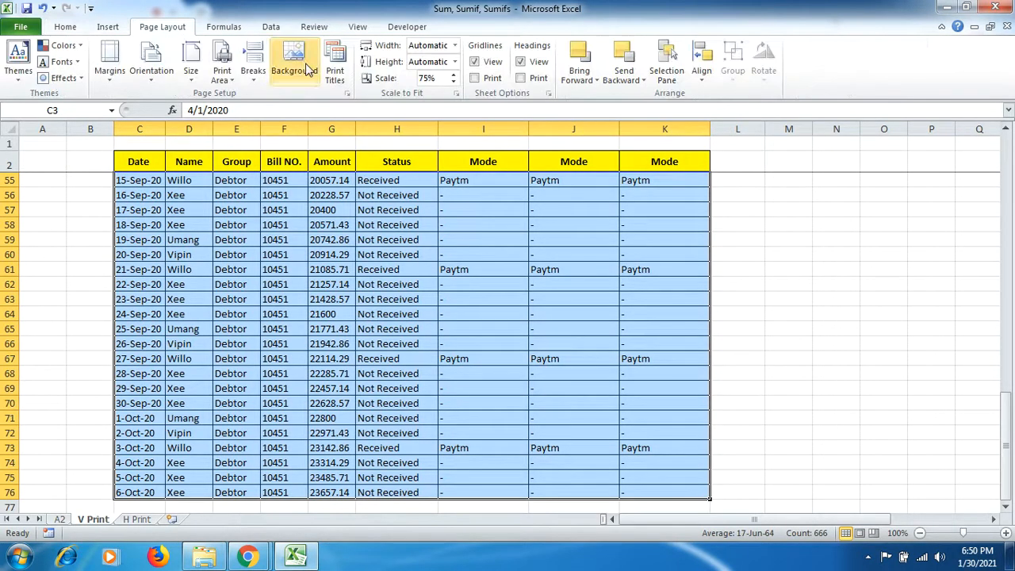
click(335, 59)
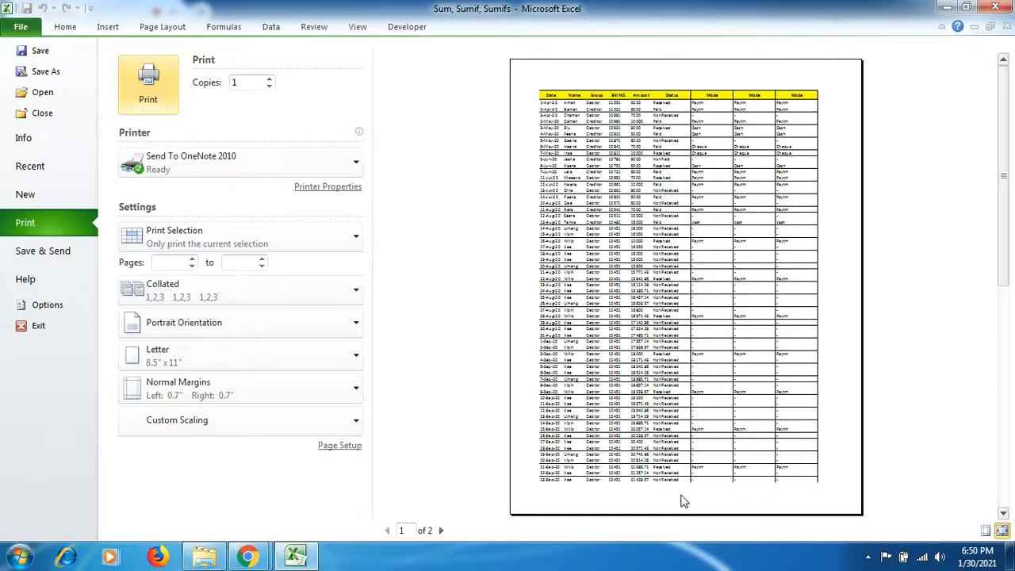
click(441, 531)
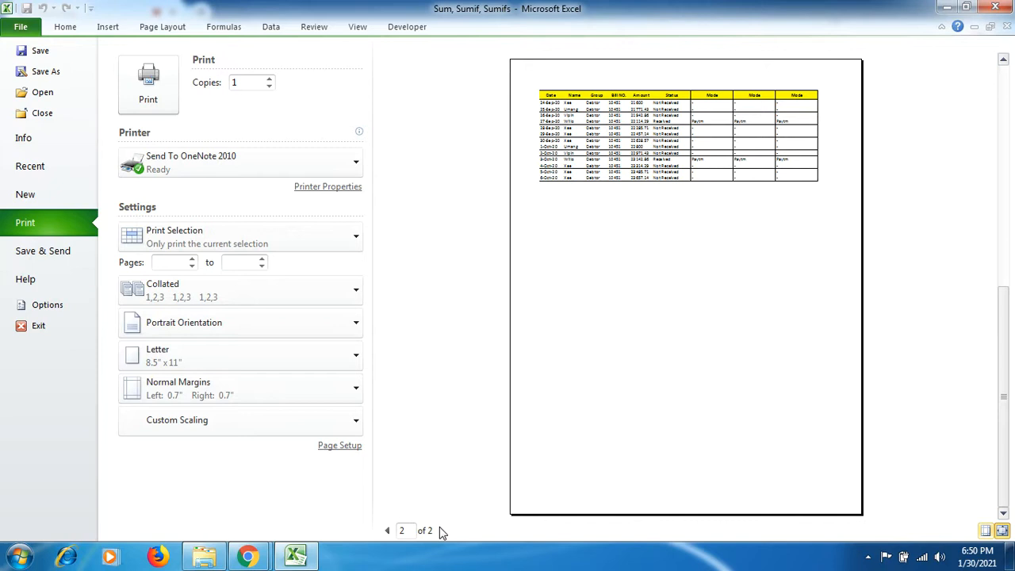
mouse_move(30, 165)
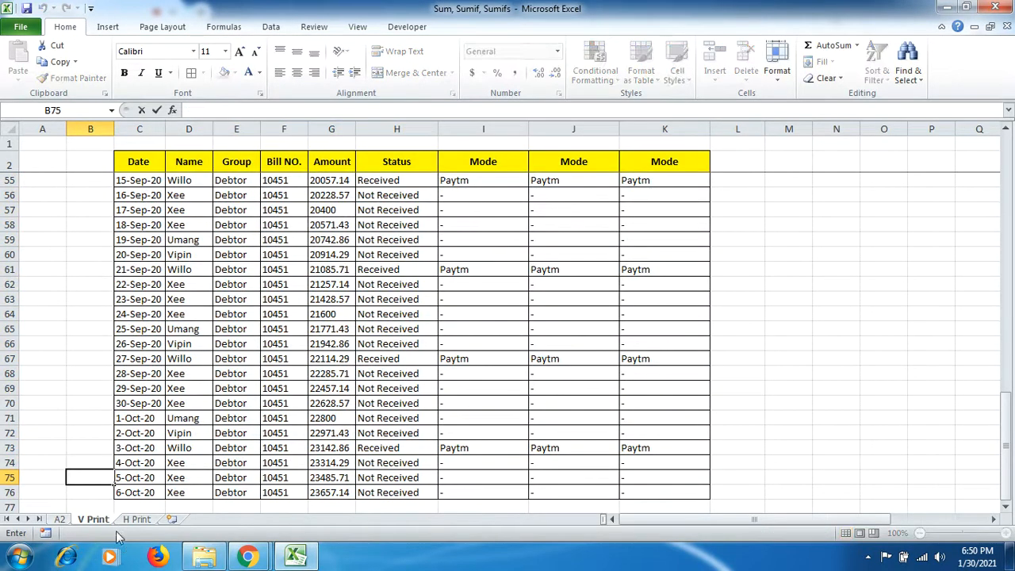
Step: Select the H Print sheet's data and preview it in landscape across three pages
click(136, 519)
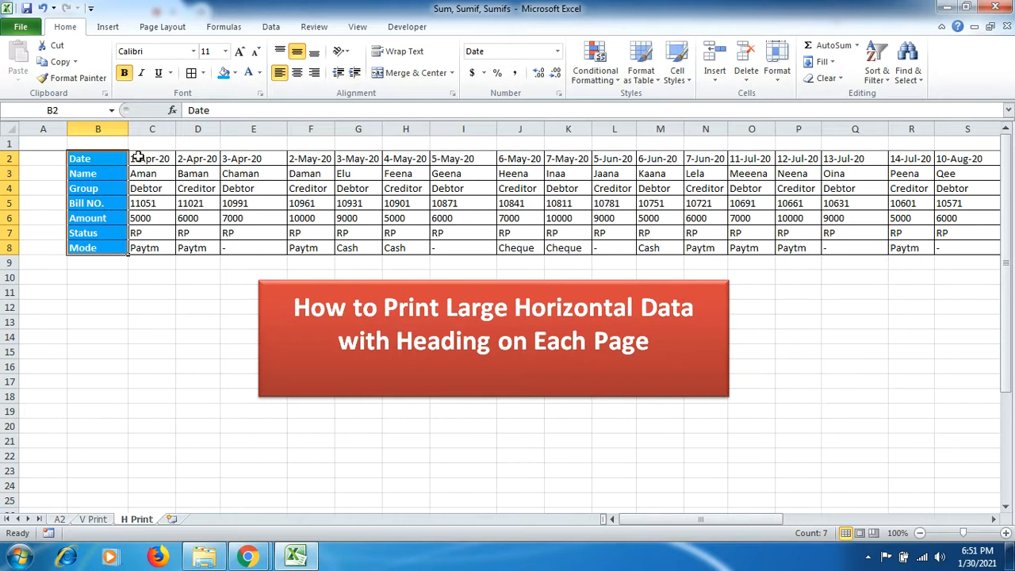
click(151, 159)
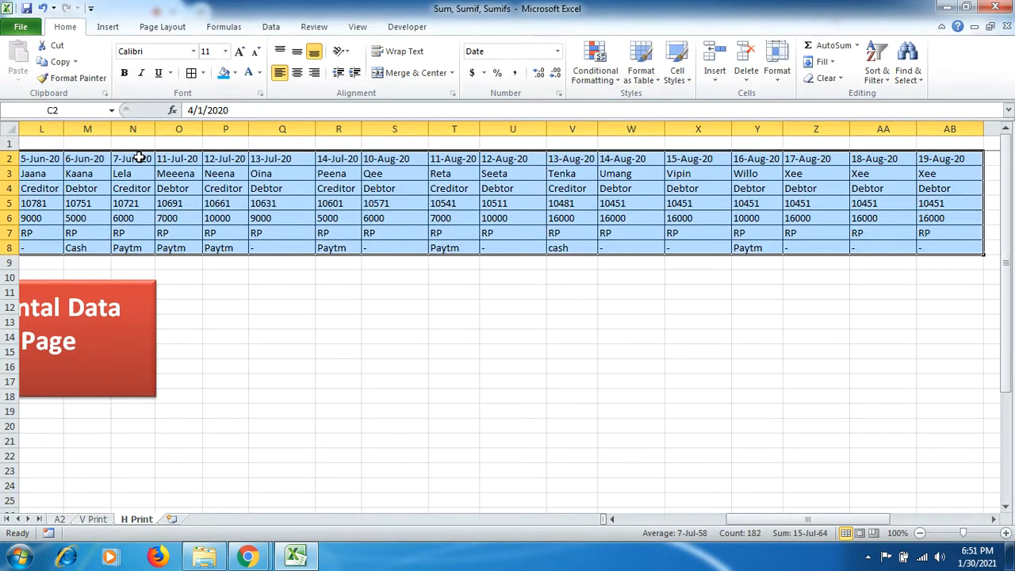
click(20, 26)
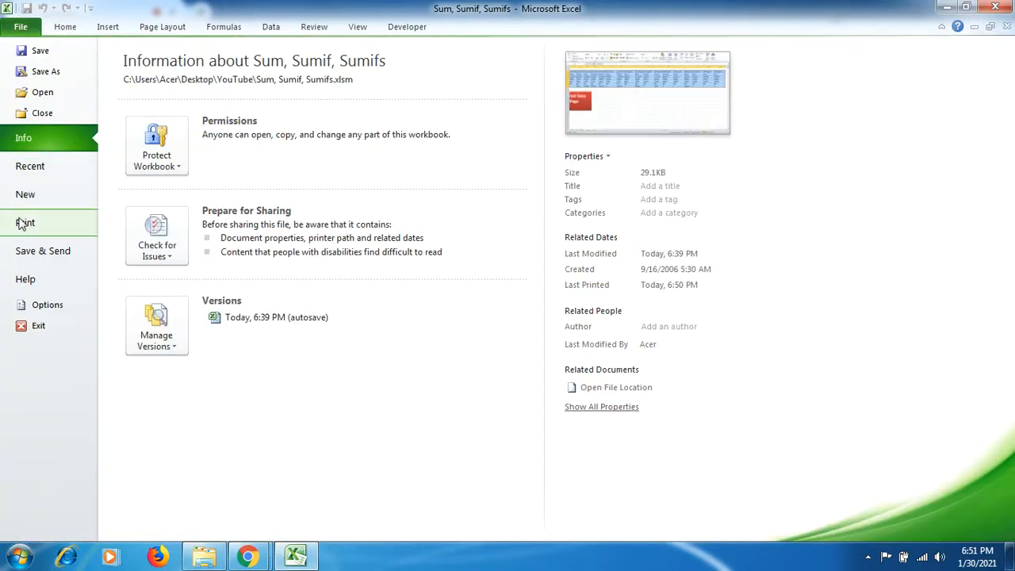
click(26, 222)
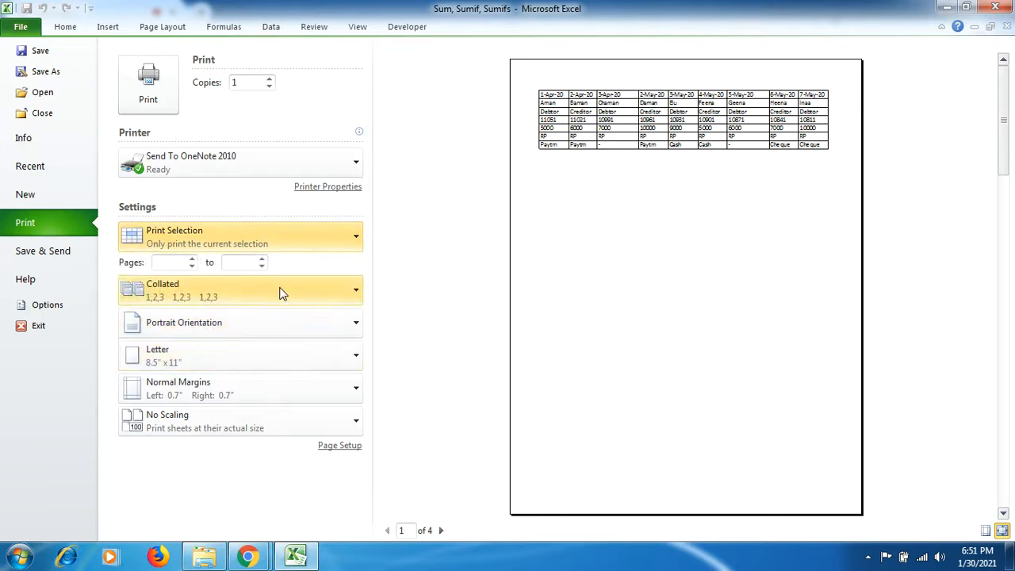
click(240, 322)
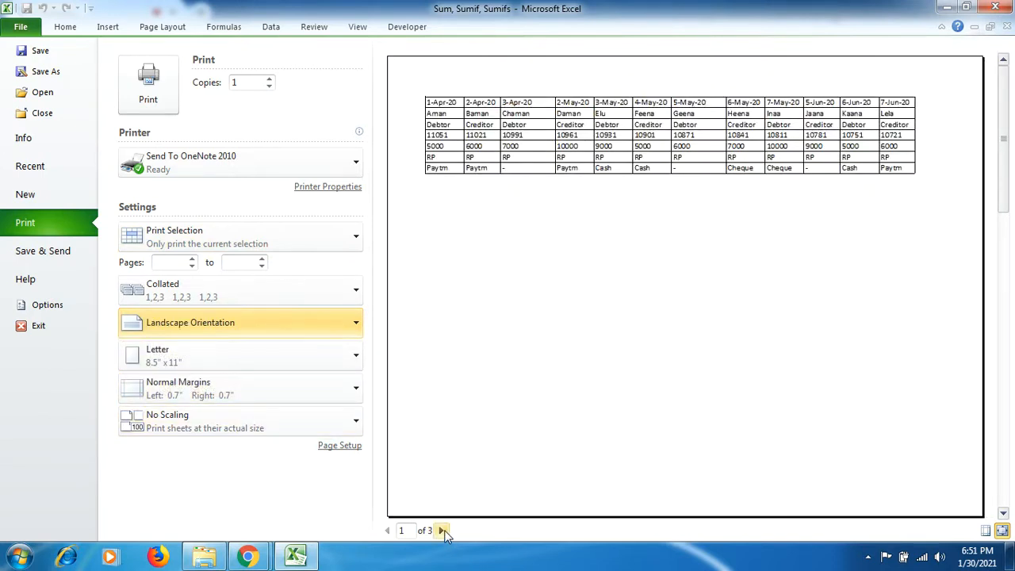
click(443, 530)
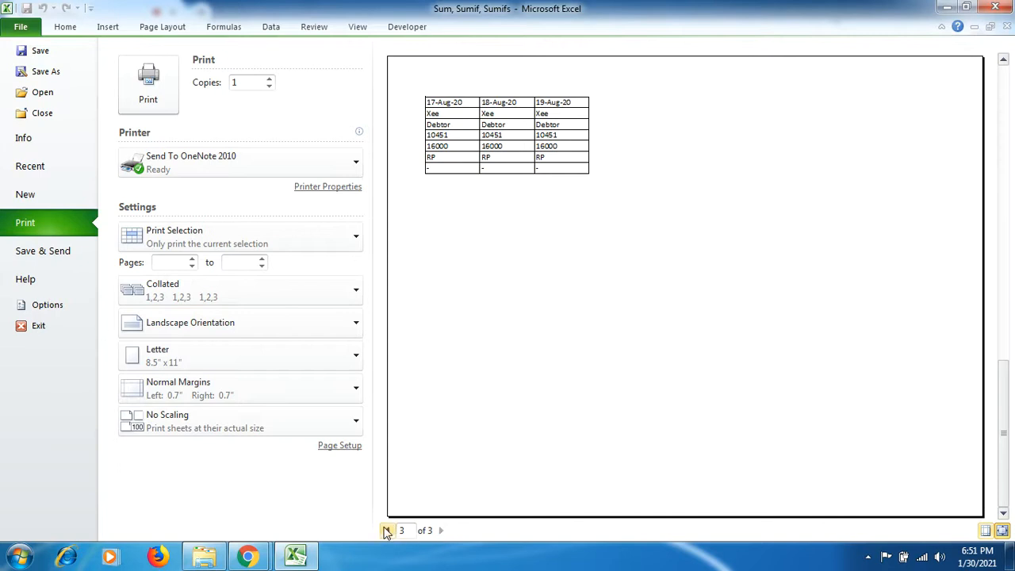
click(387, 530)
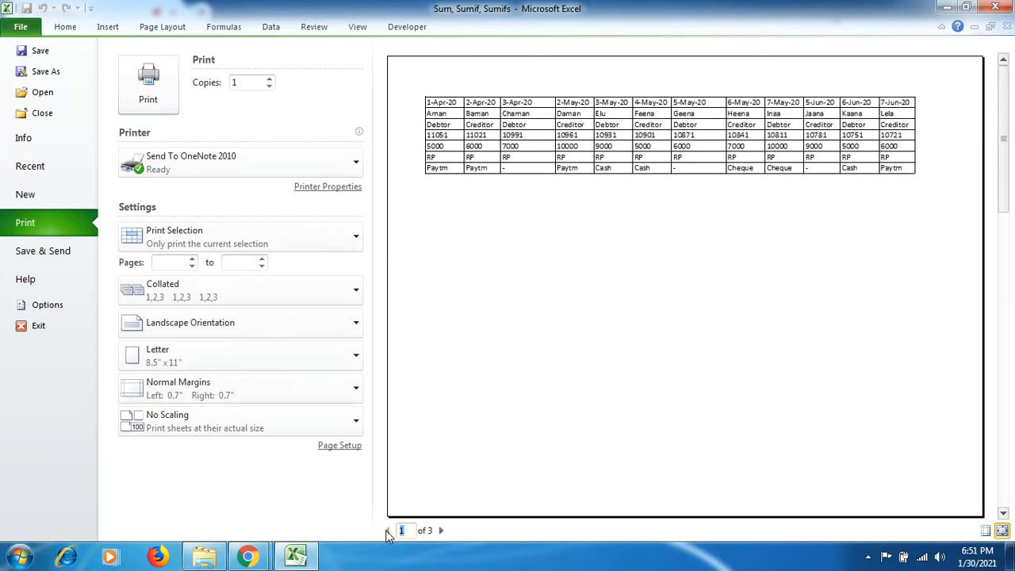
mouse_move(162, 27)
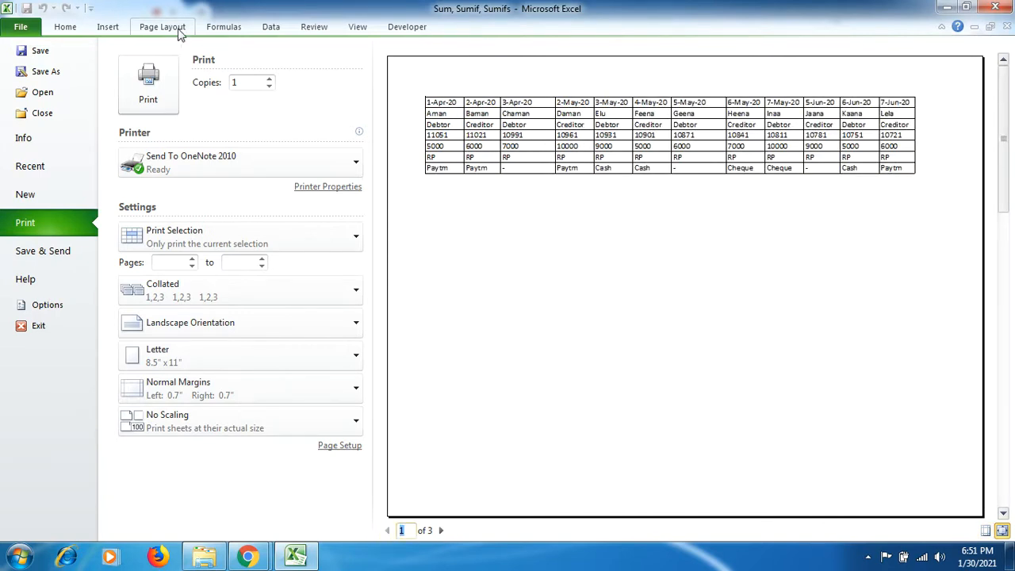
Step: Set column B ($B:$B) as the column to repeat at left, then preview
click(21, 26)
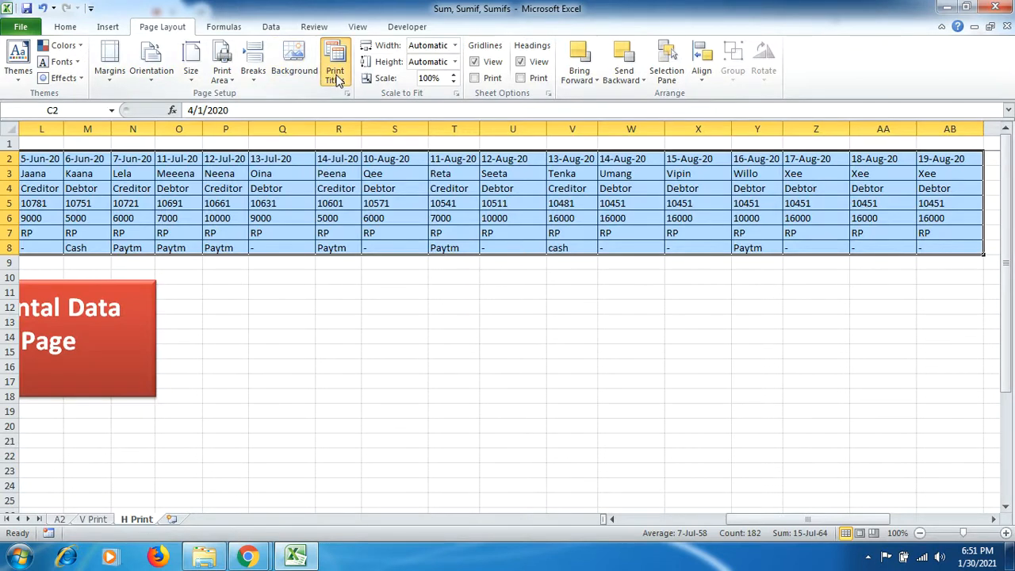
click(335, 62)
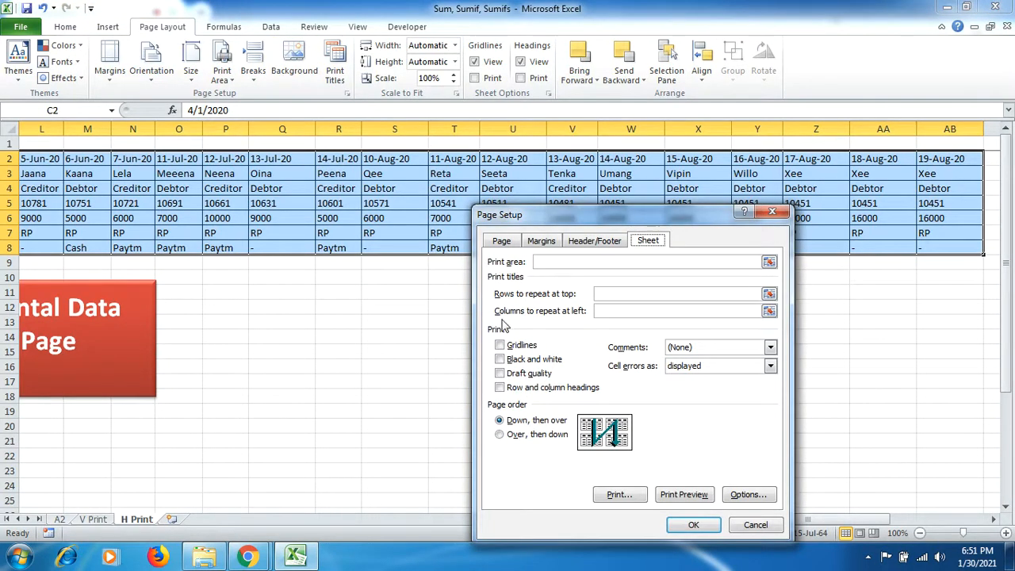
mouse_move(563, 324)
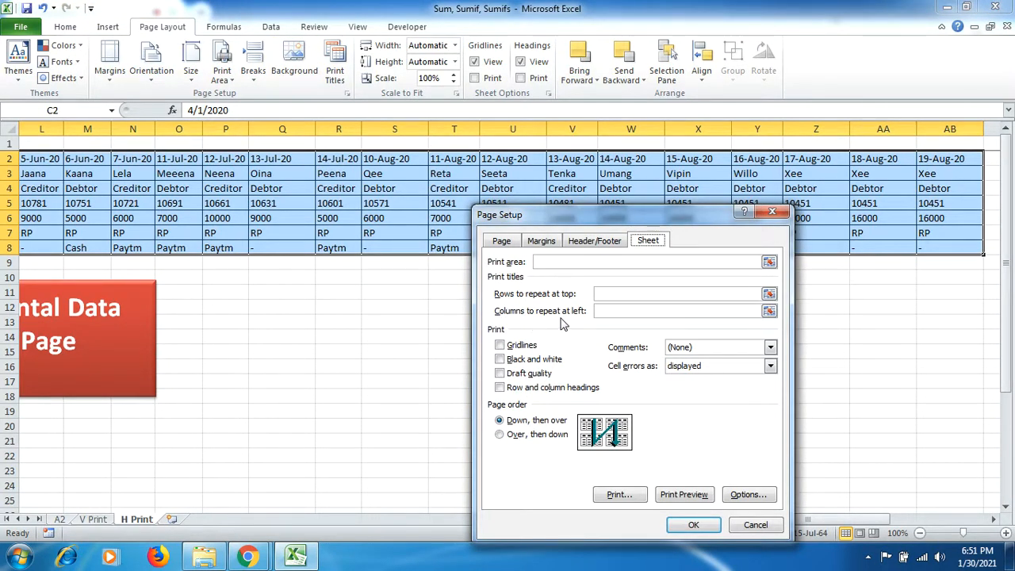
click(678, 310)
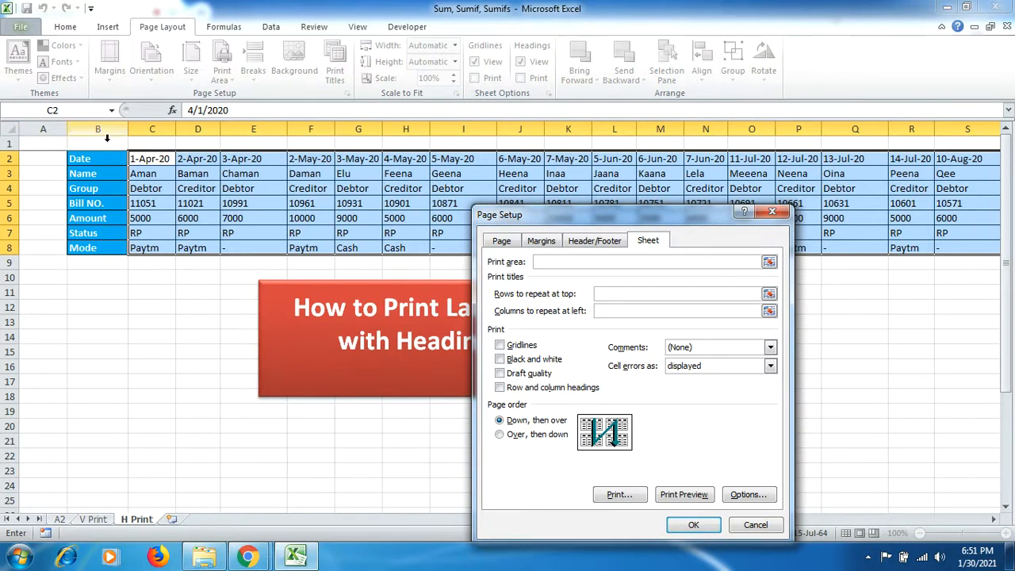
click(97, 128)
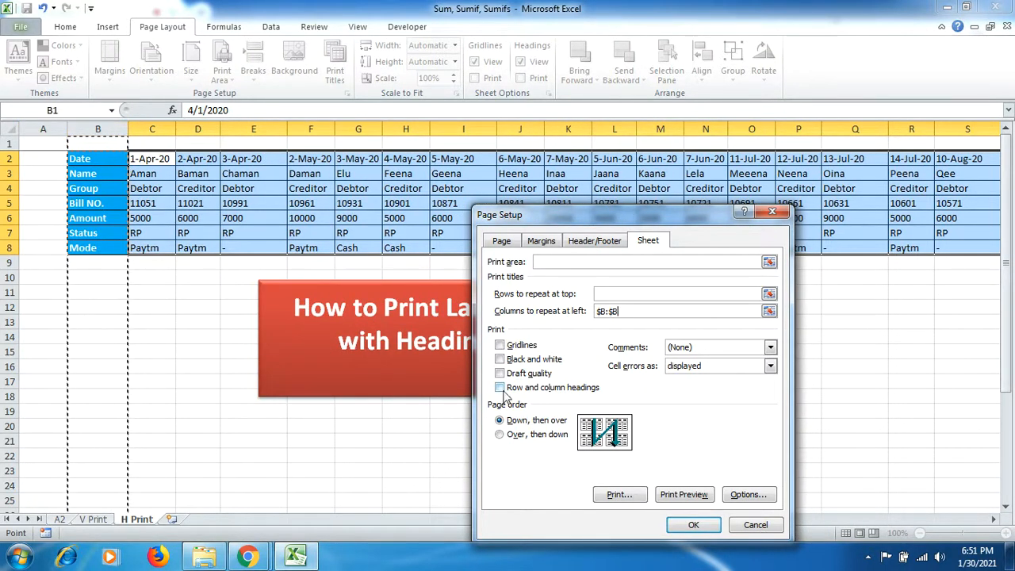
click(683, 494)
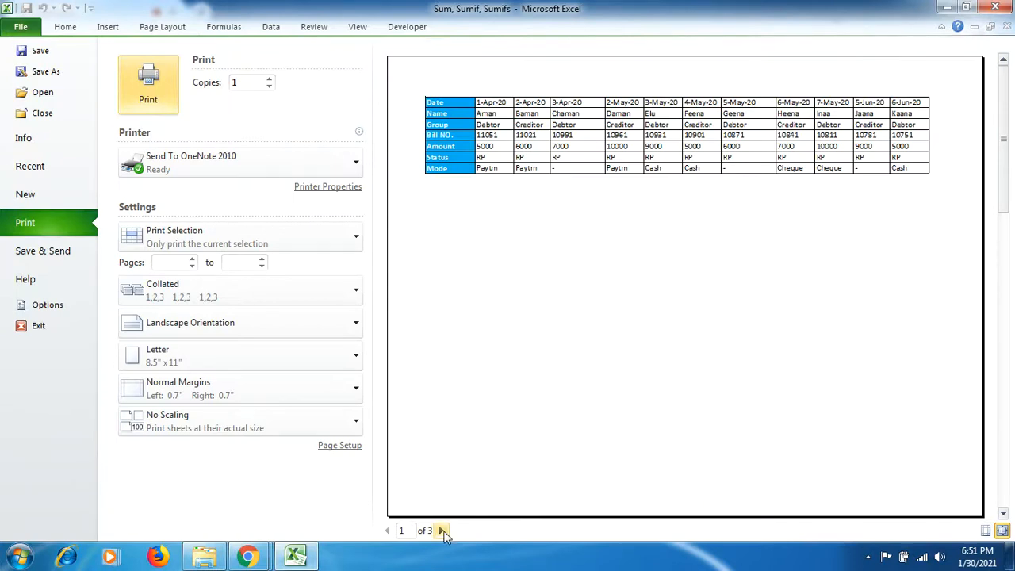
click(442, 531)
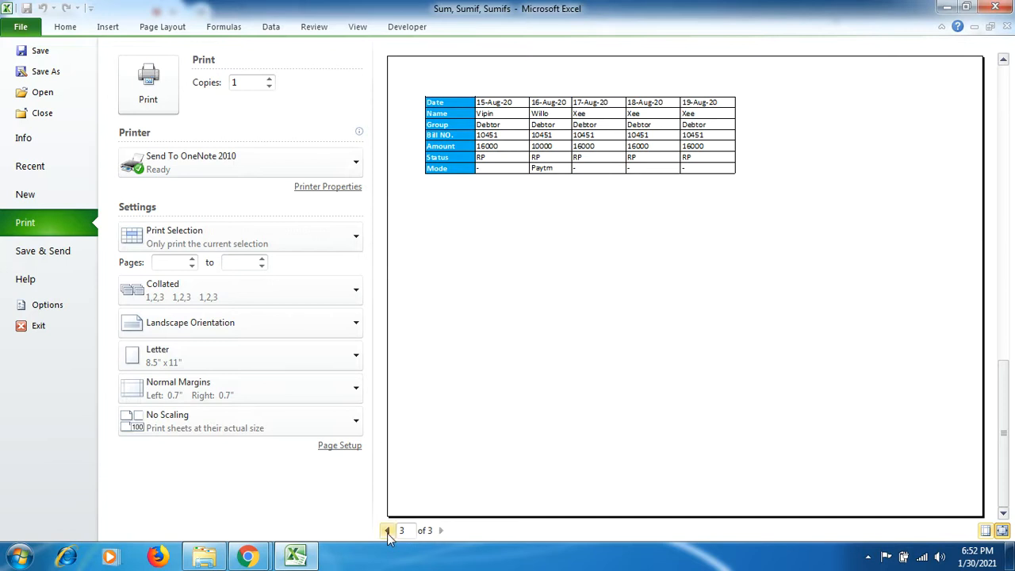
click(387, 530)
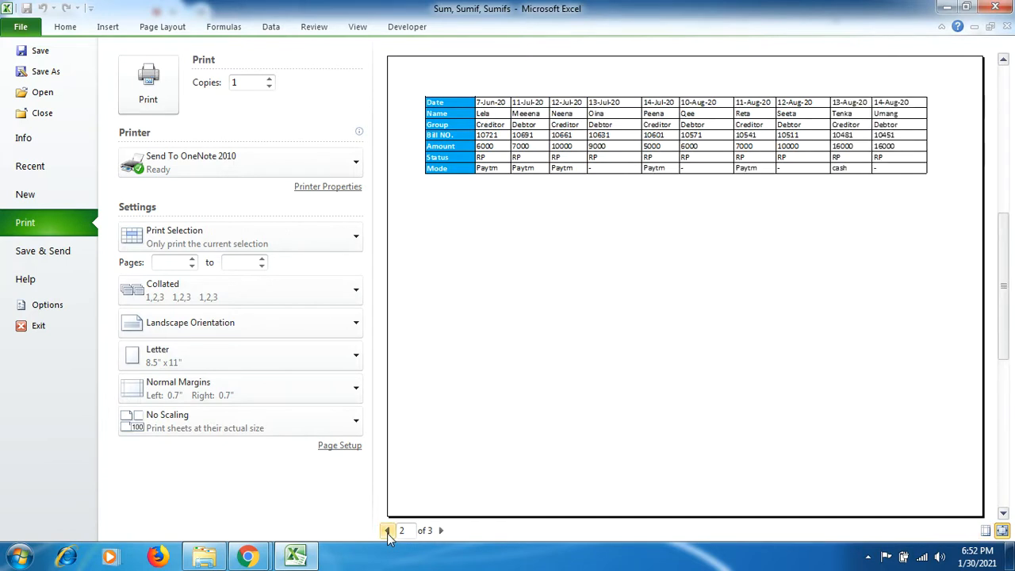
click(387, 530)
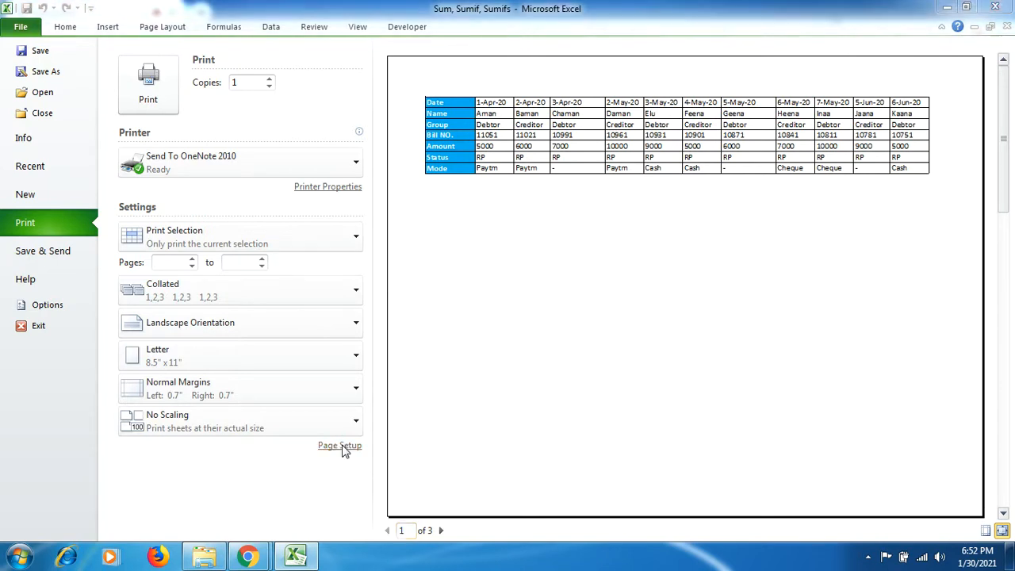
Step: Try fitting the printout to one page, then scale it to 60%
click(339, 445)
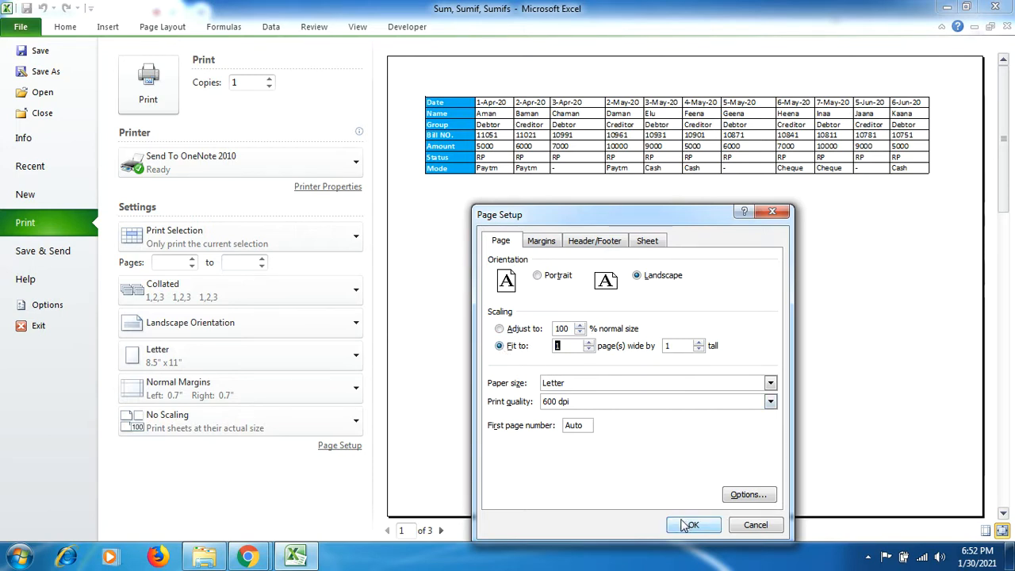
click(692, 524)
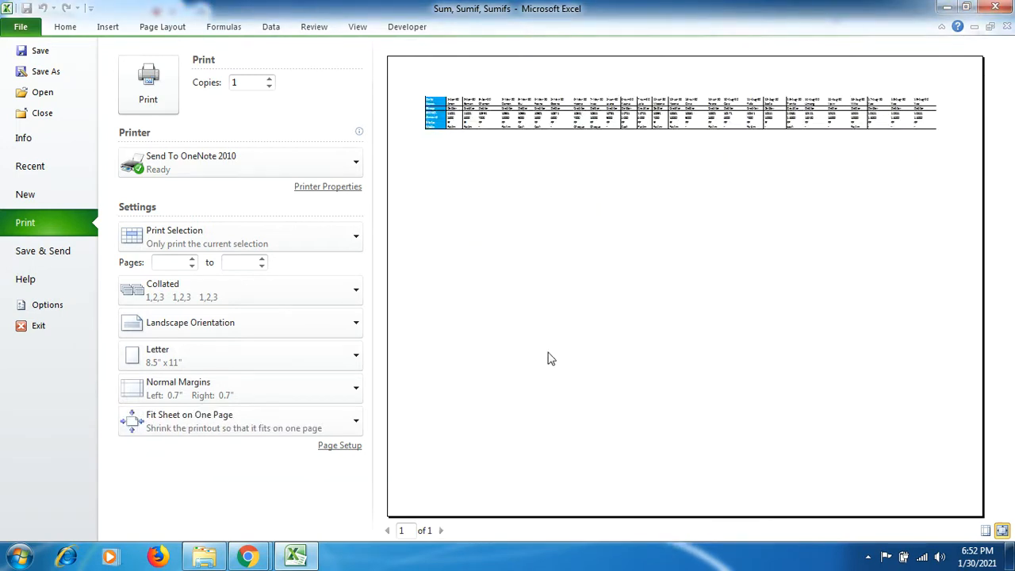
click(339, 445)
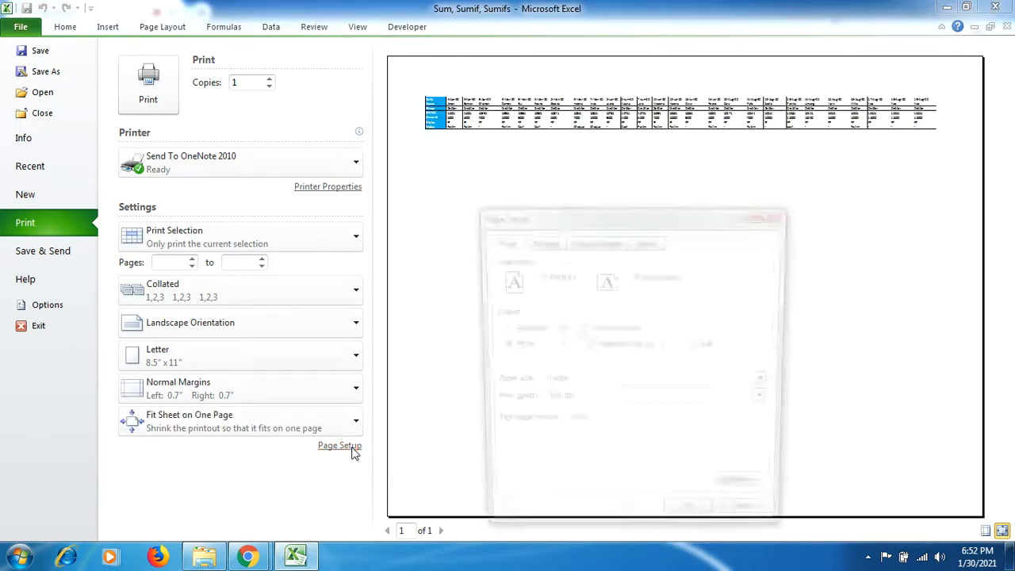
click(339, 445)
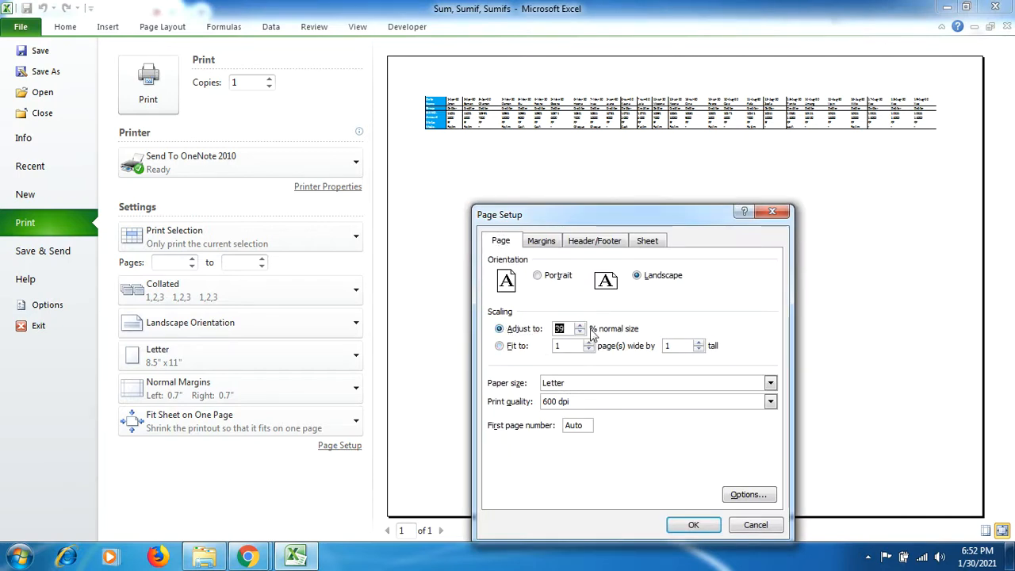
click(589, 332)
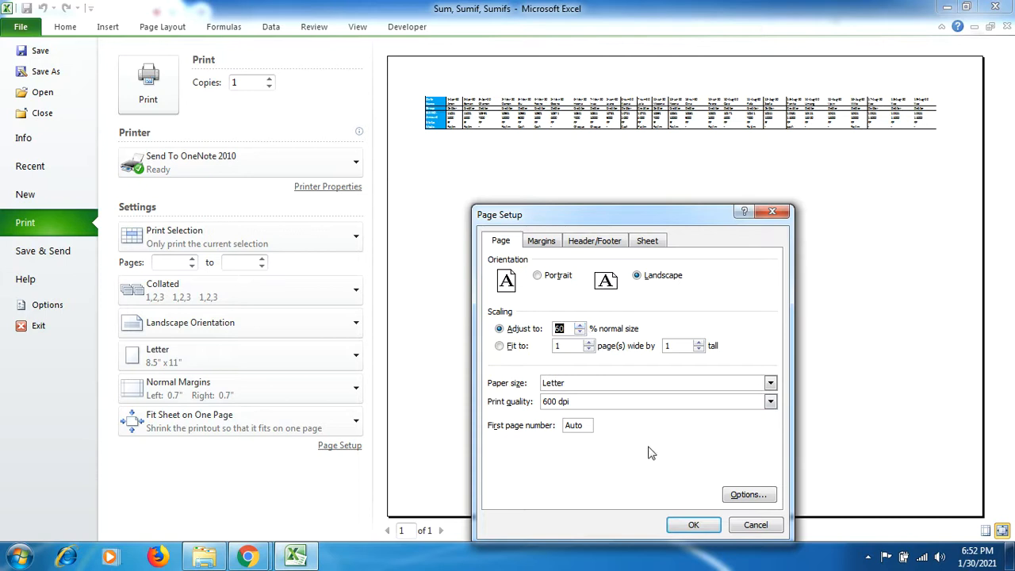
click(693, 524)
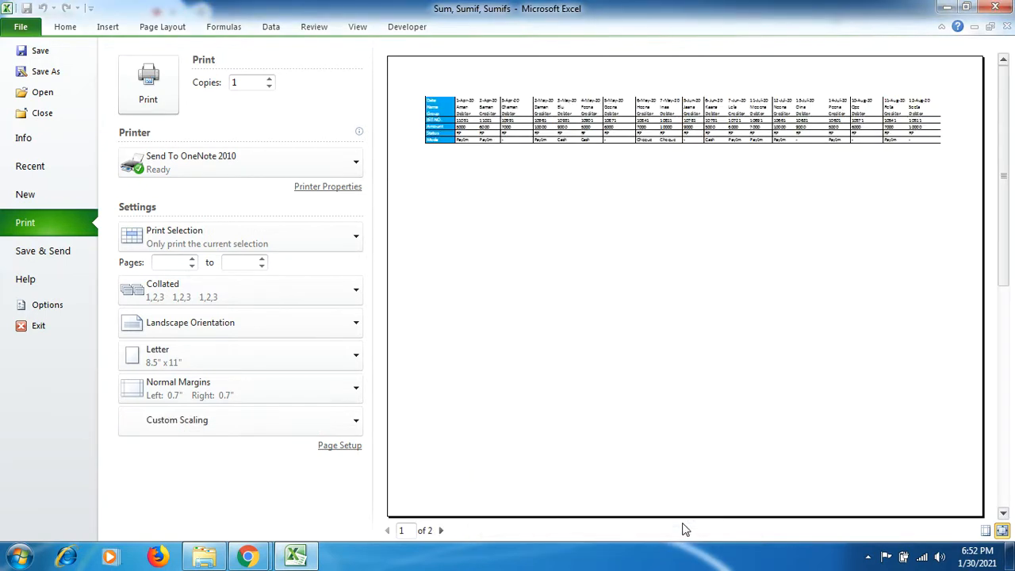
Step: Raise the print scaling to 80% and view the second preview page
click(339, 444)
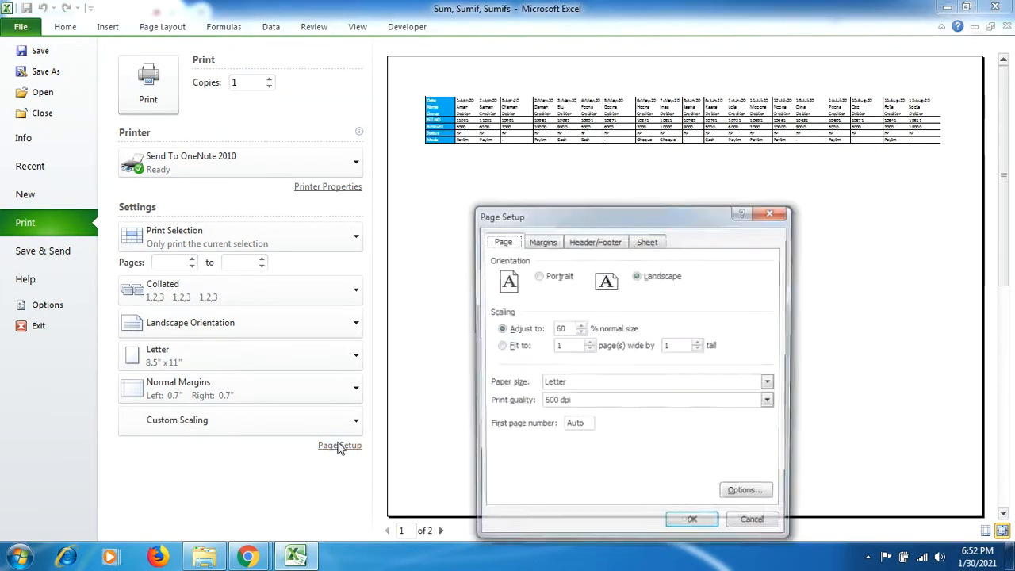
click(580, 325)
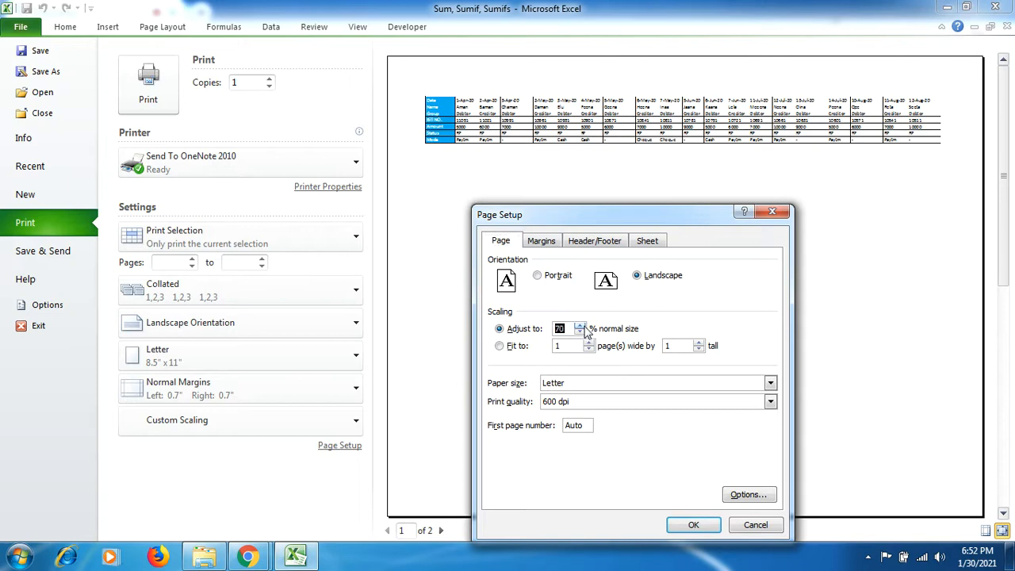
click(692, 524)
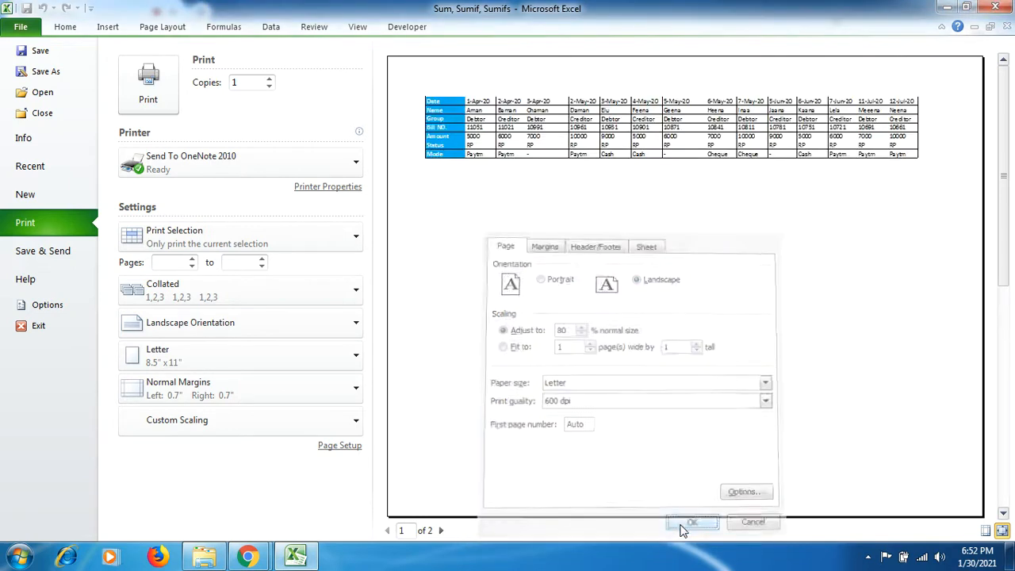
click(691, 521)
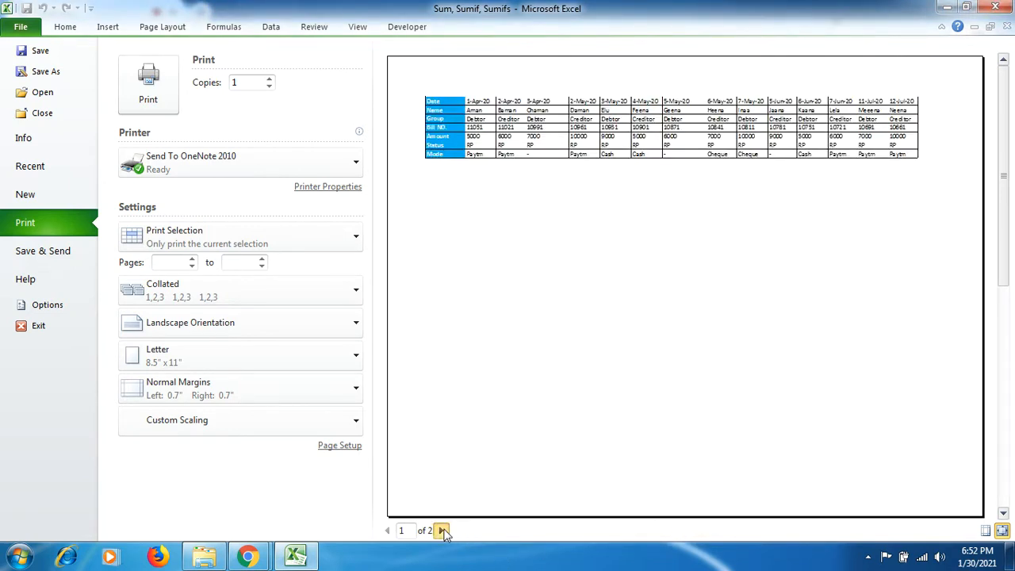
click(442, 530)
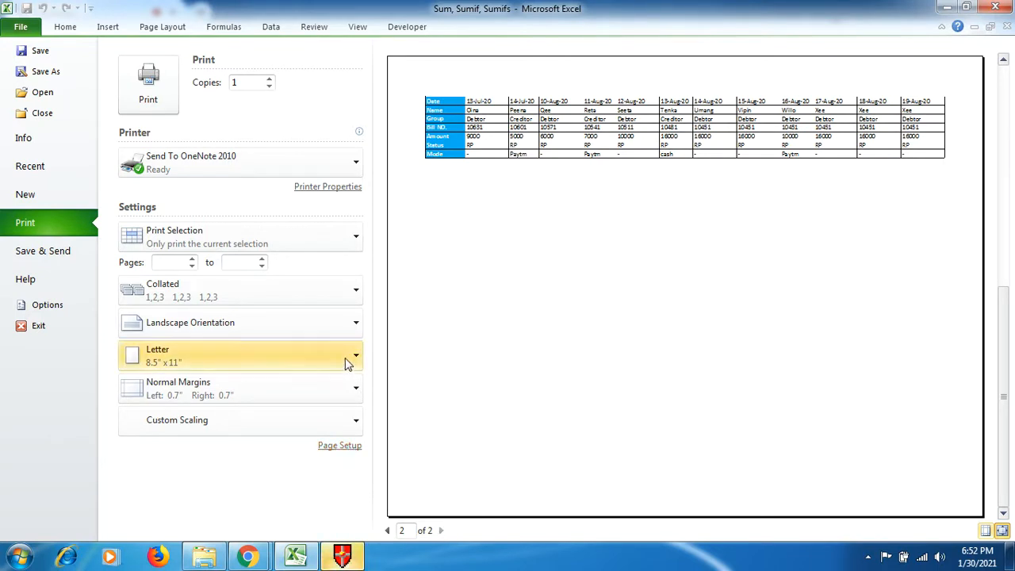
Step: Change the paper size to A3 (11.69" x 16.54") and return to preview page 1
click(356, 355)
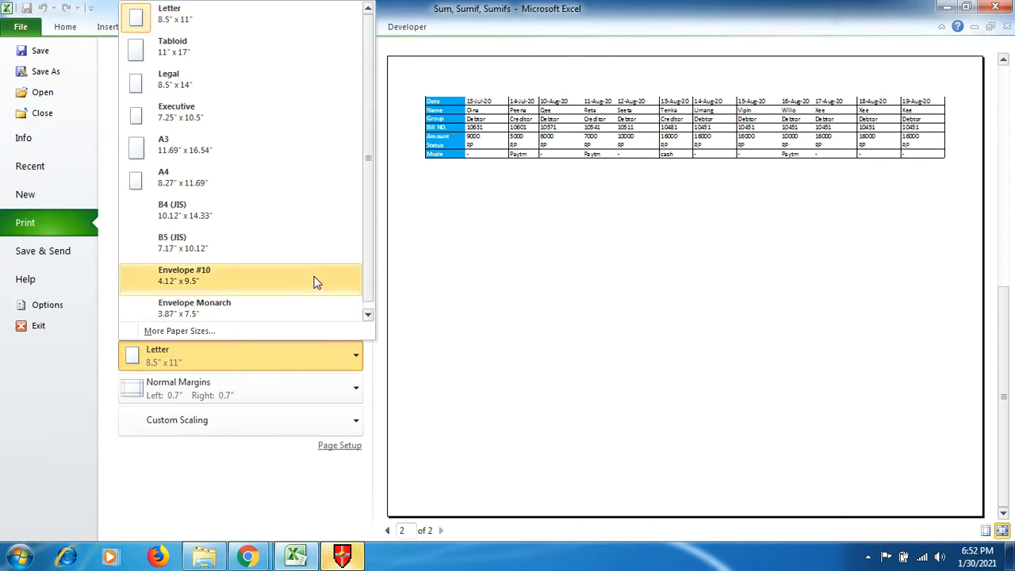
click(176, 111)
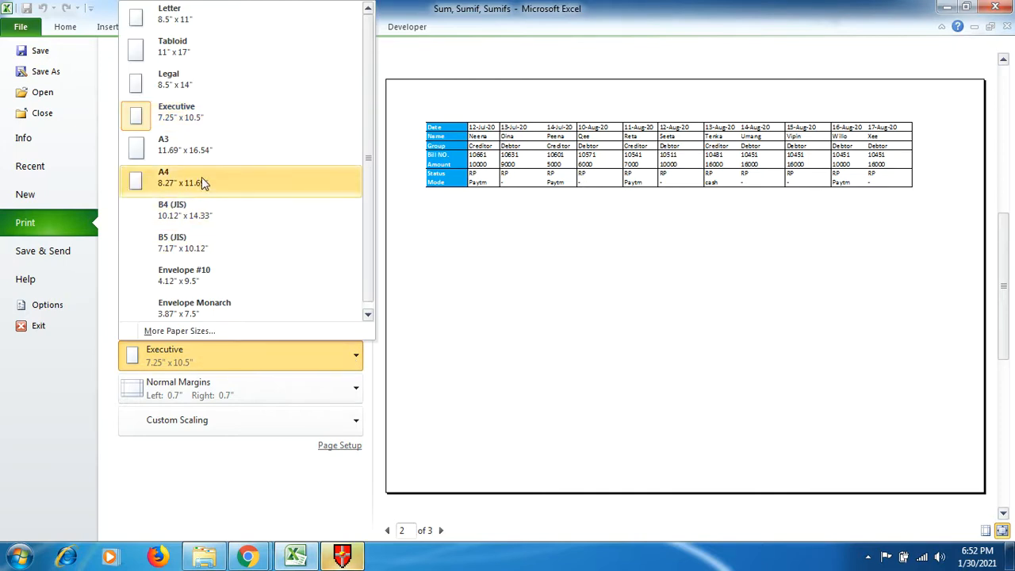
click(163, 144)
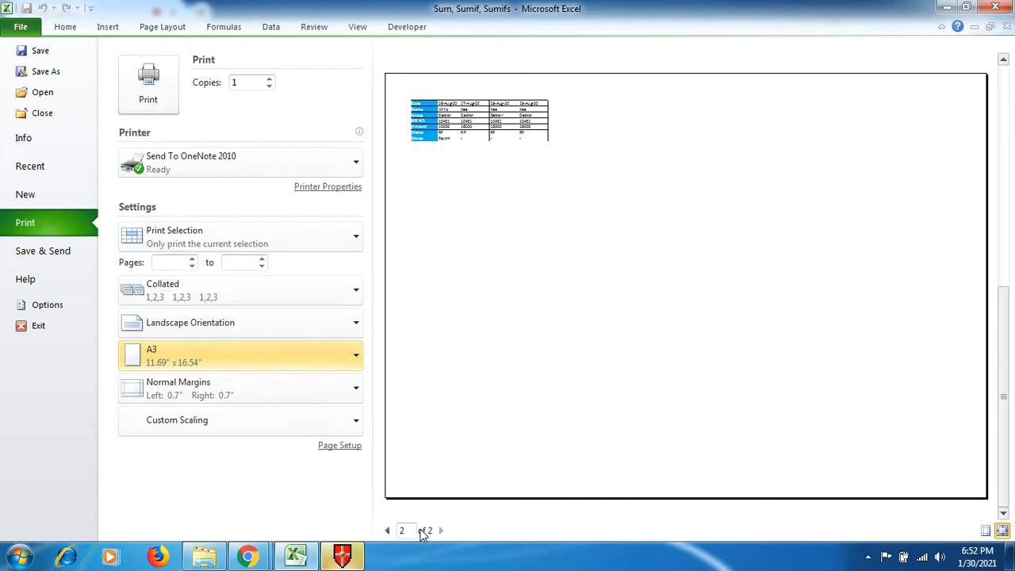
click(388, 530)
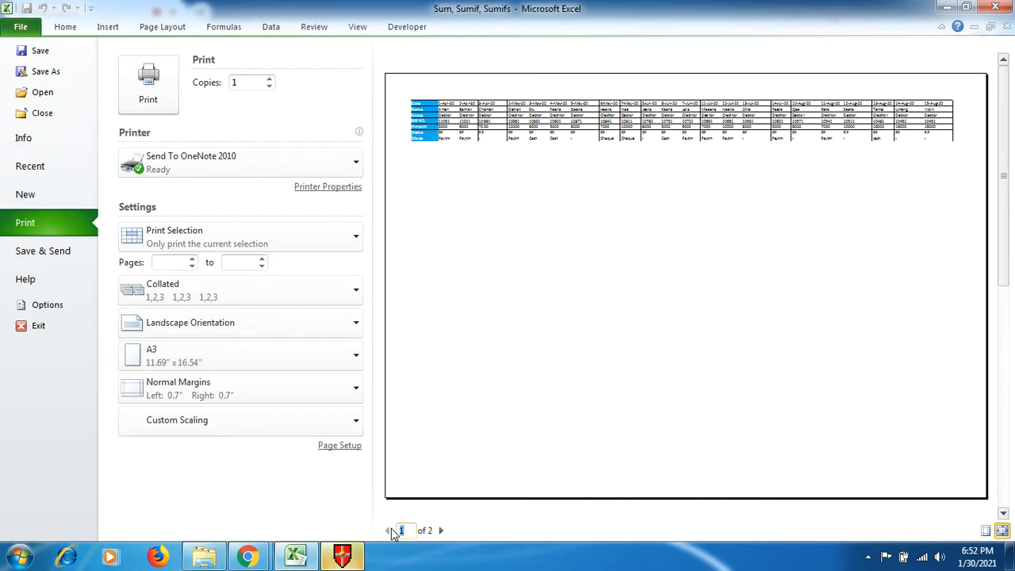
mouse_move(997, 36)
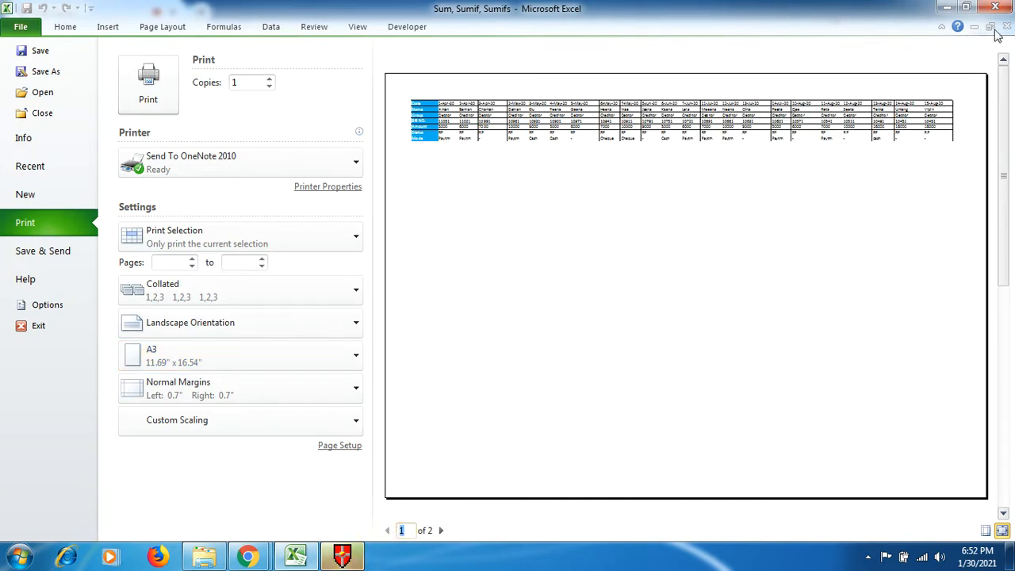